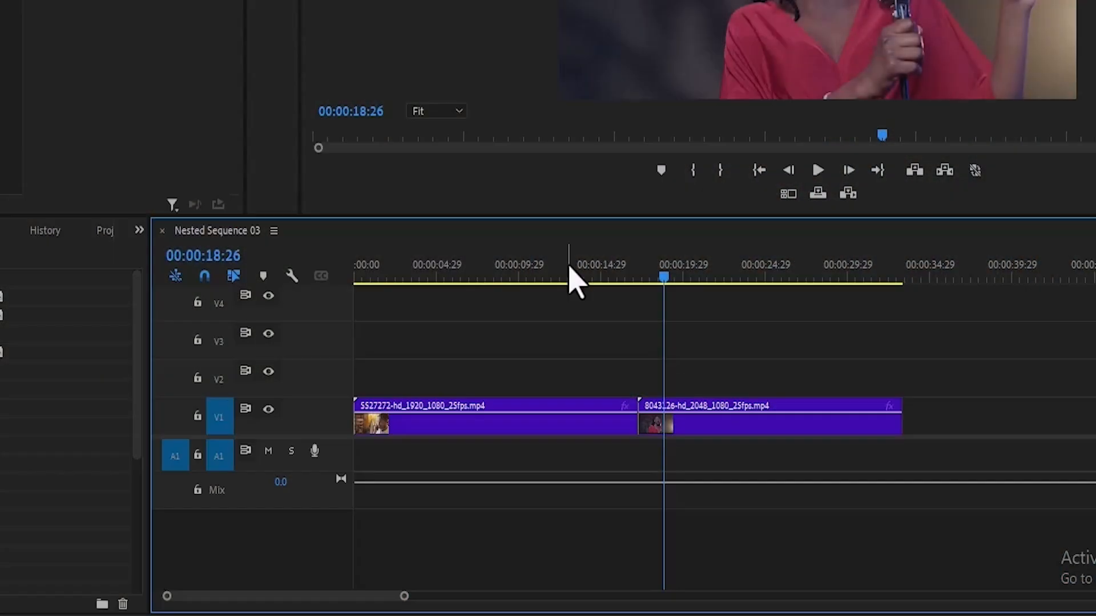
- Park the playhead on the cut between the two clips and show the Effects panel
click(566, 276)
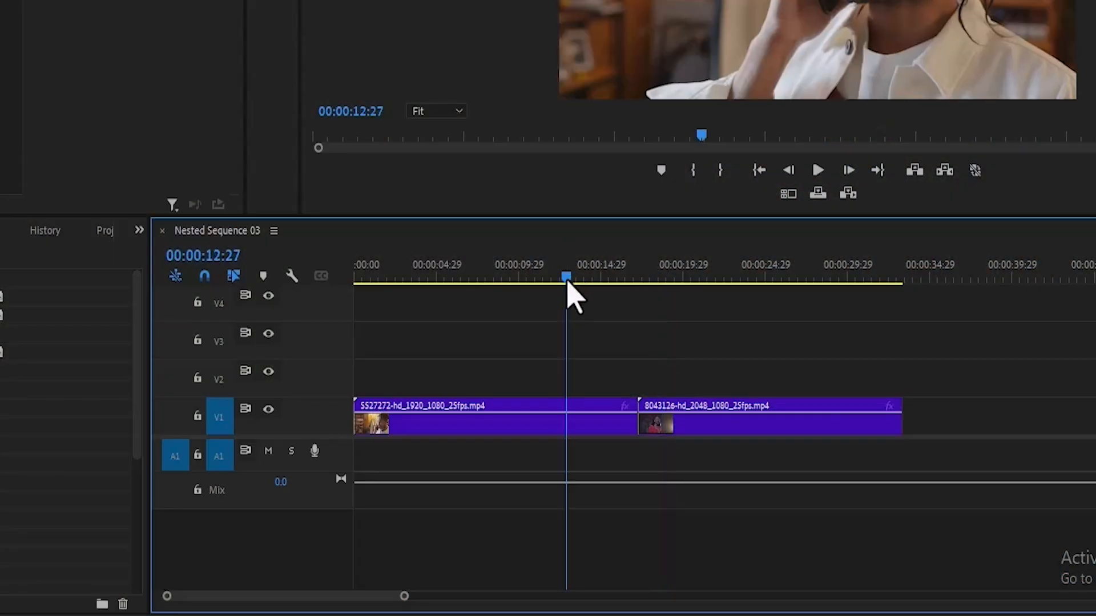
click(688, 276)
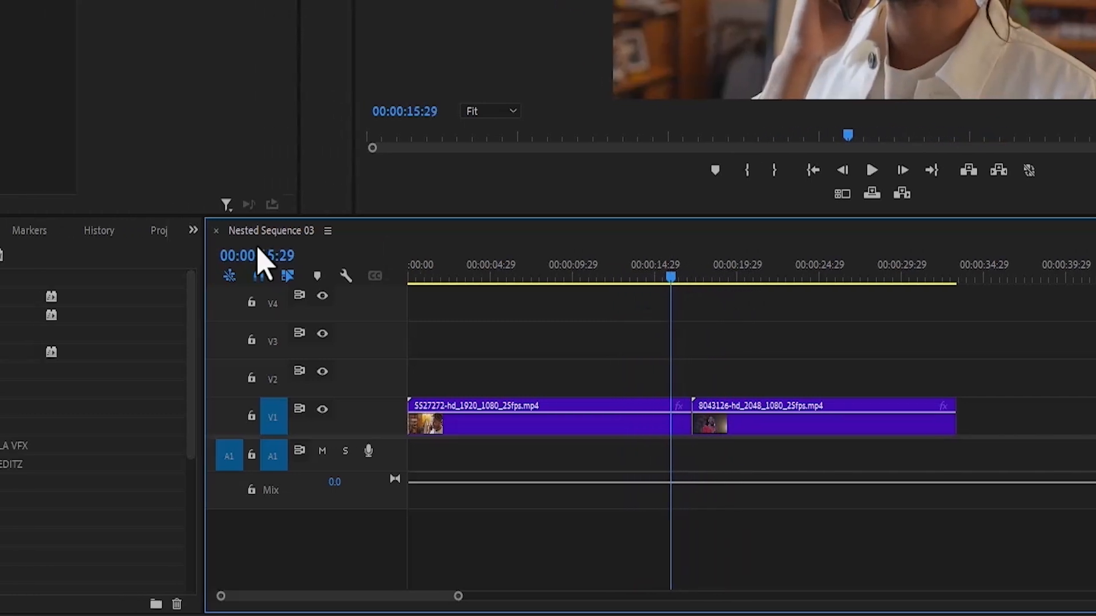
click(216, 231)
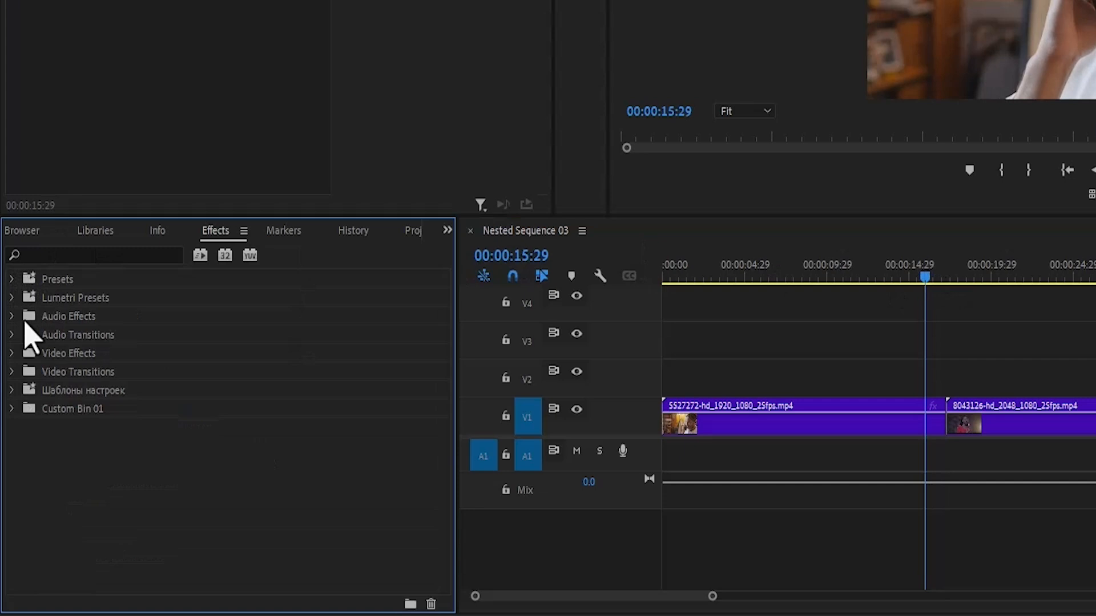
mouse_move(63, 378)
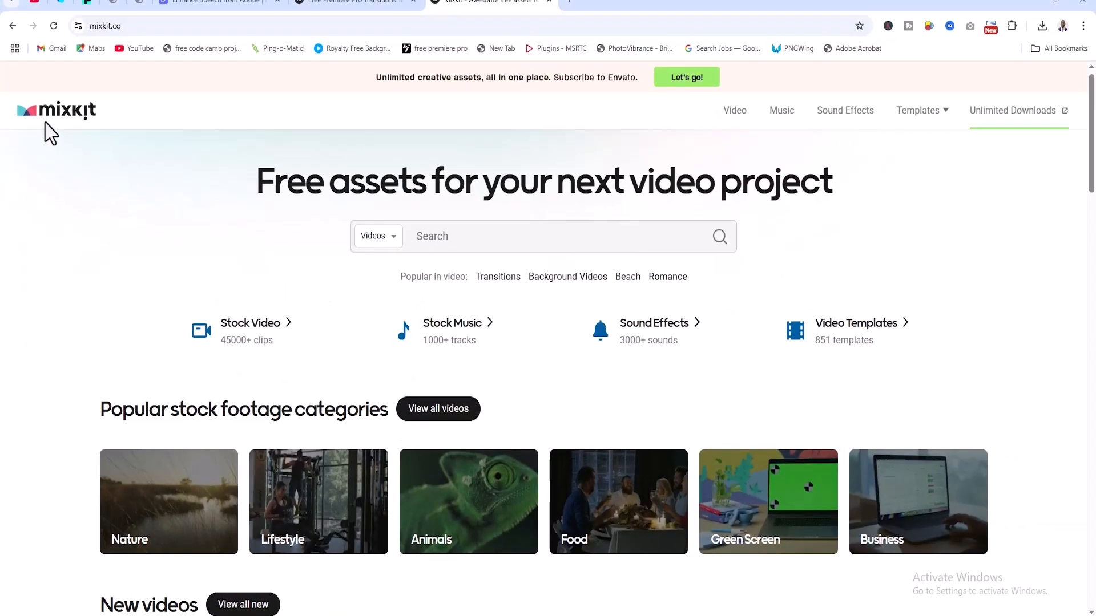
mouse_move(389, 150)
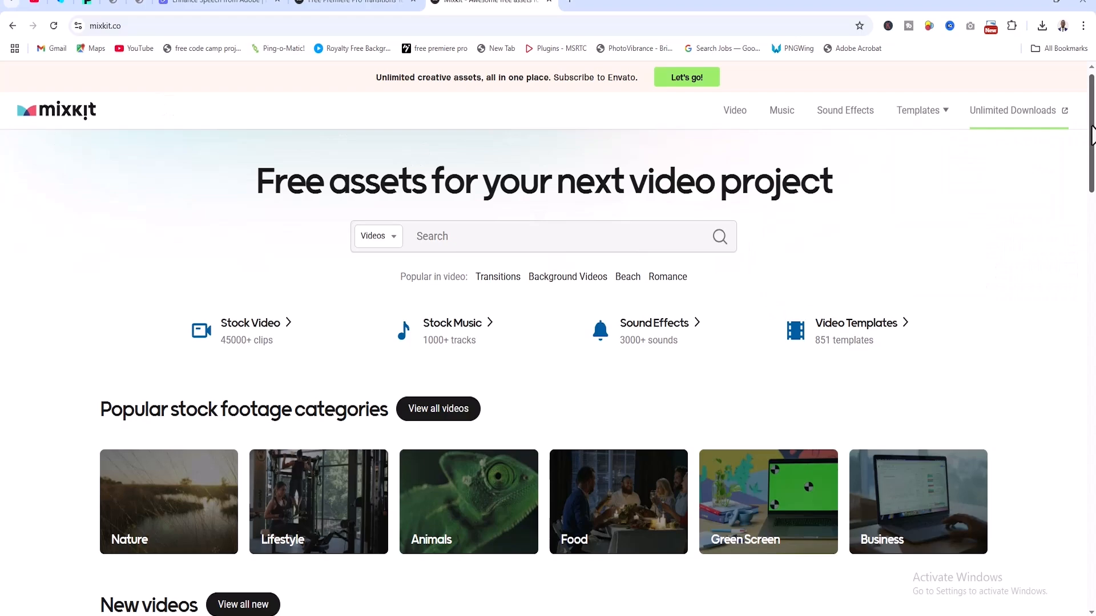
- Reach the Mixkit footer and go to the Premiere Pro Transitions templates page
scroll(down, 3)
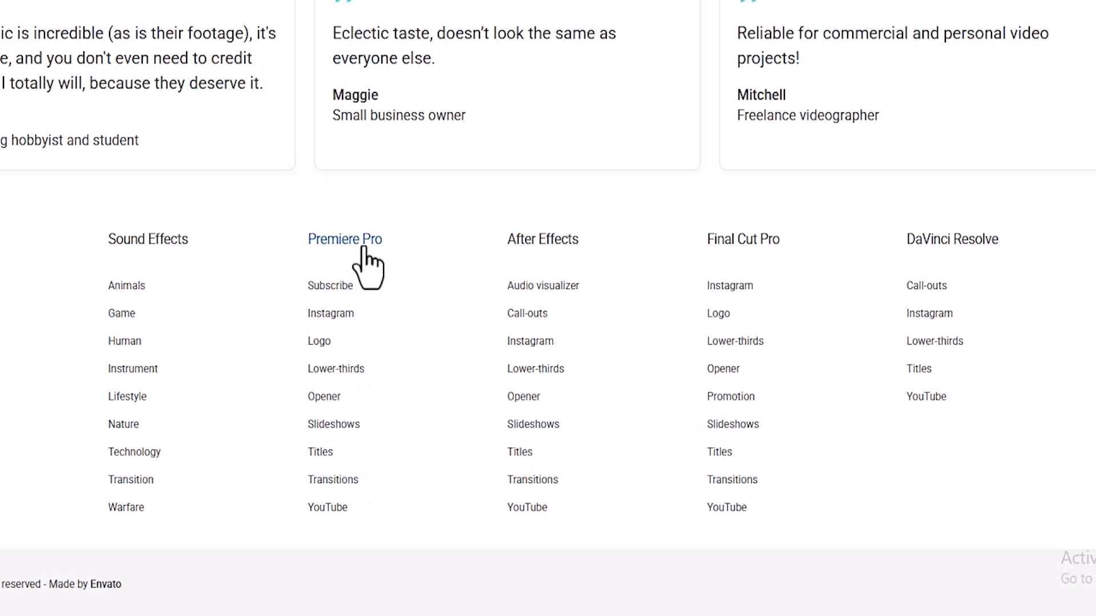
mouse_move(751, 240)
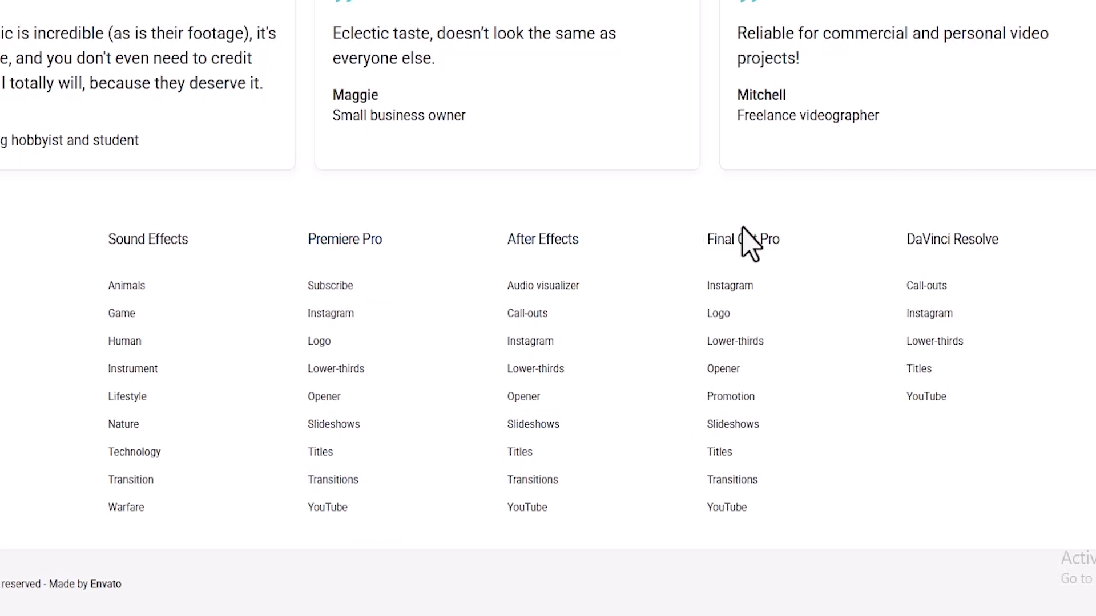
mouse_move(363, 363)
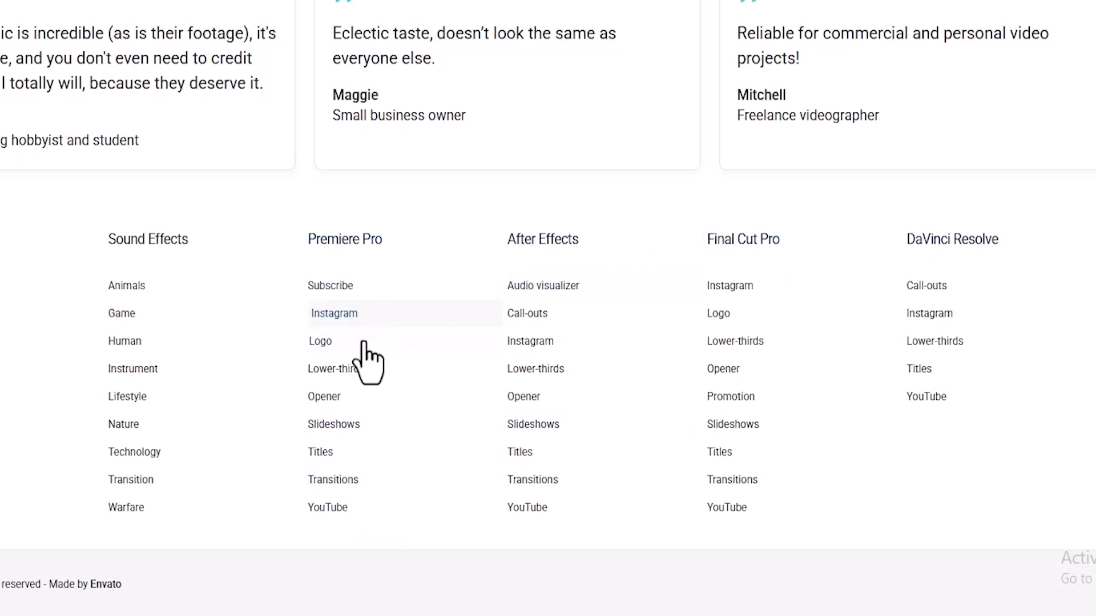
mouse_move(338, 479)
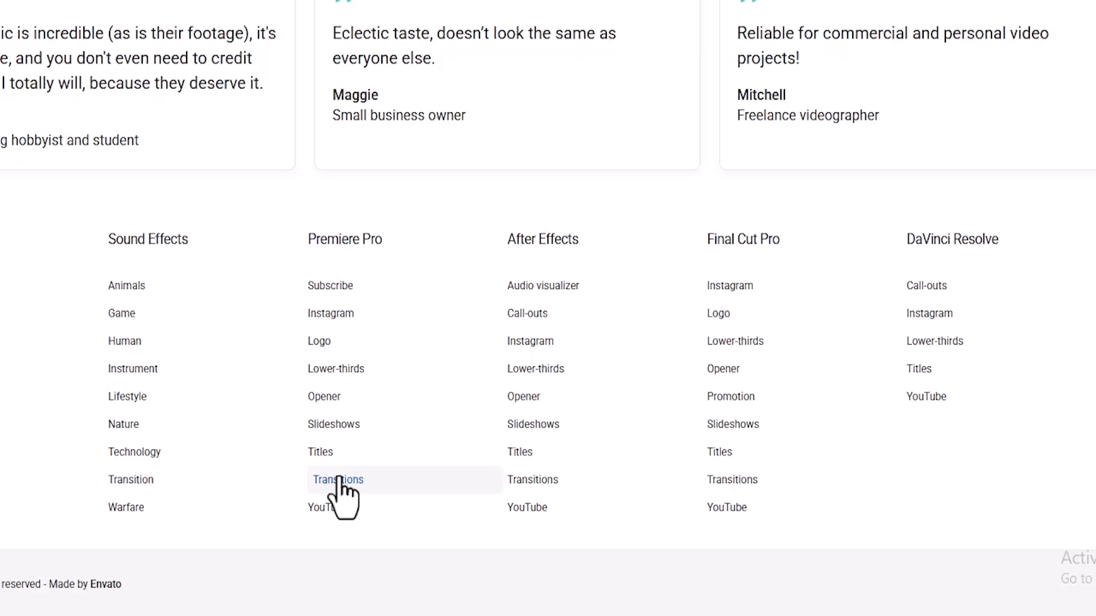
click(338, 479)
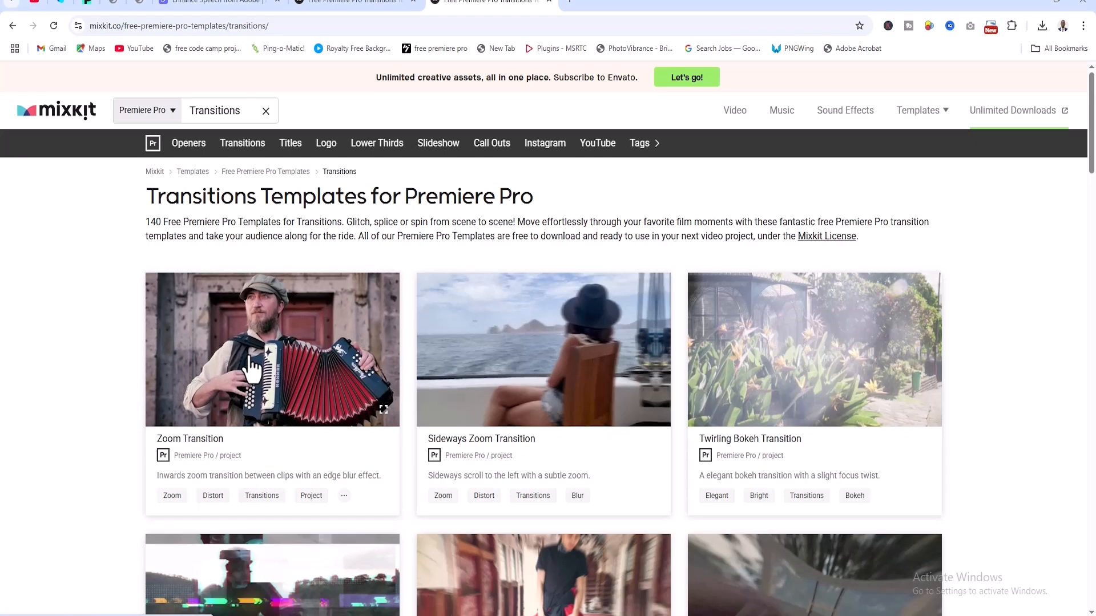
- View the Zoom Transition template page and check the browser's downloads list
click(271, 349)
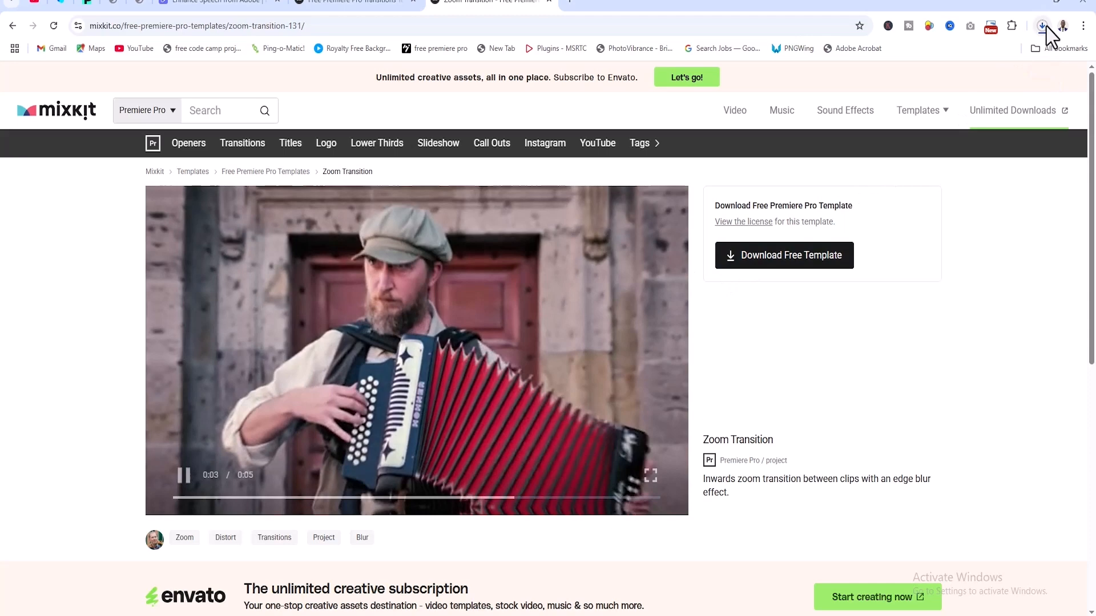
click(1041, 26)
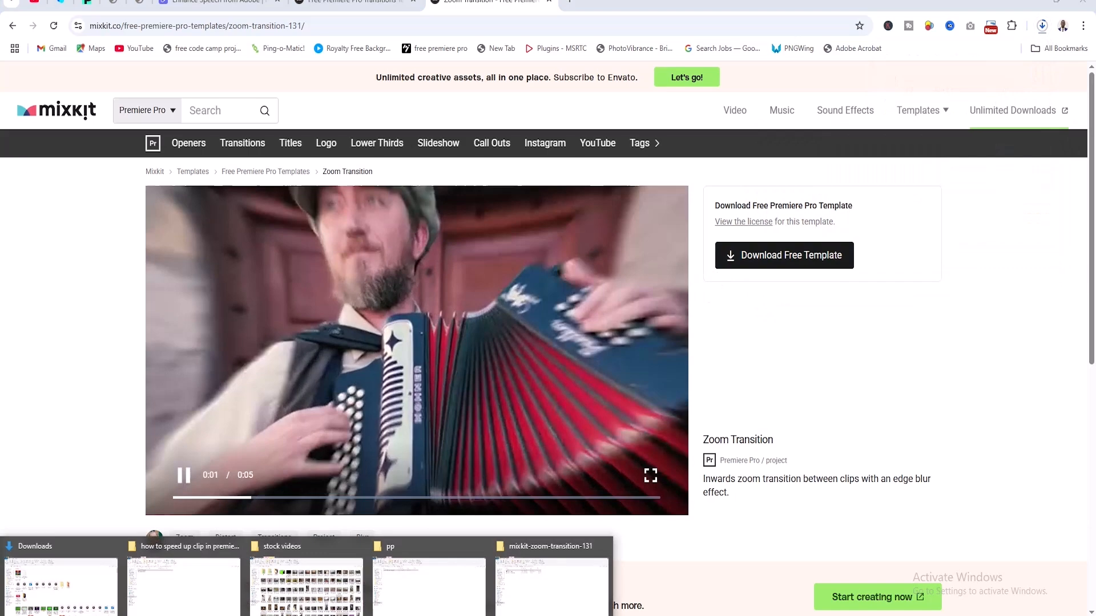
- Extract mixkit-zoom-transition-131.zip in Downloads and enter the resulting folder
click(60, 546)
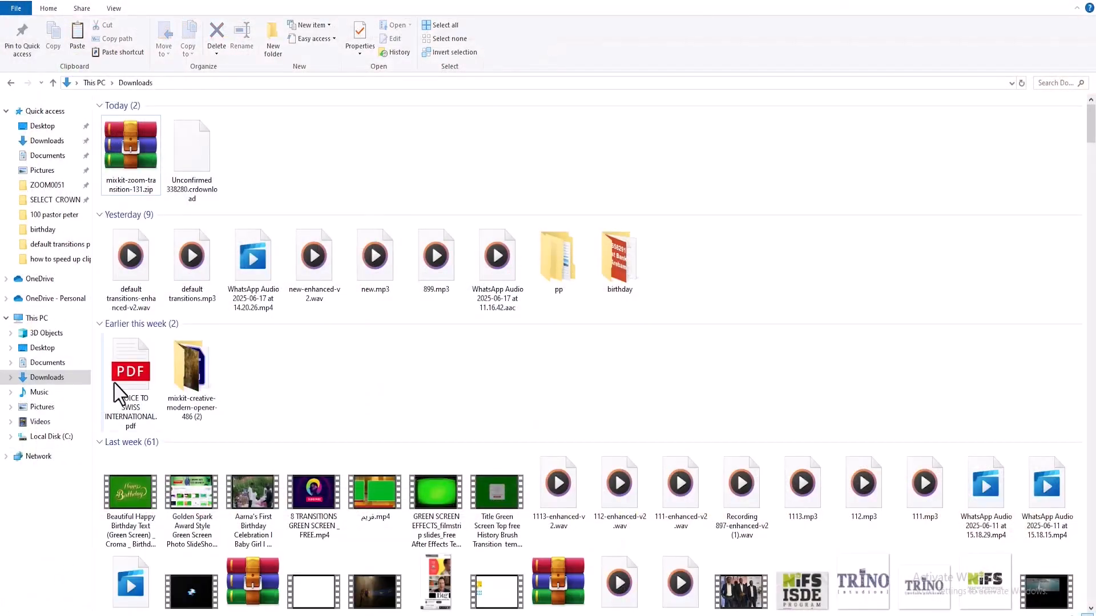
click(131, 145)
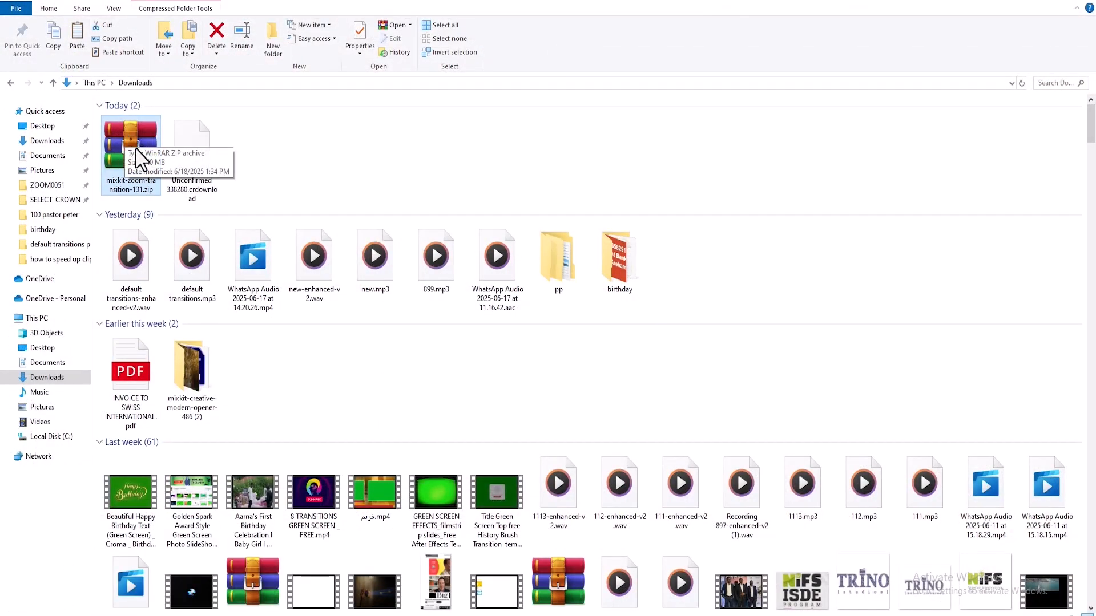
right_click(130, 147)
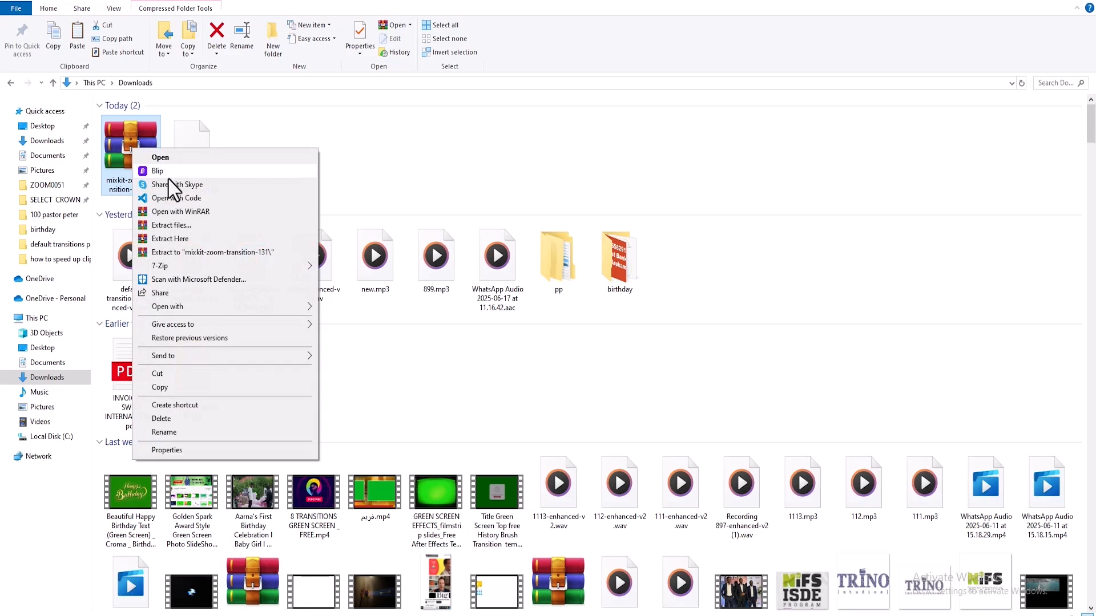
click(171, 225)
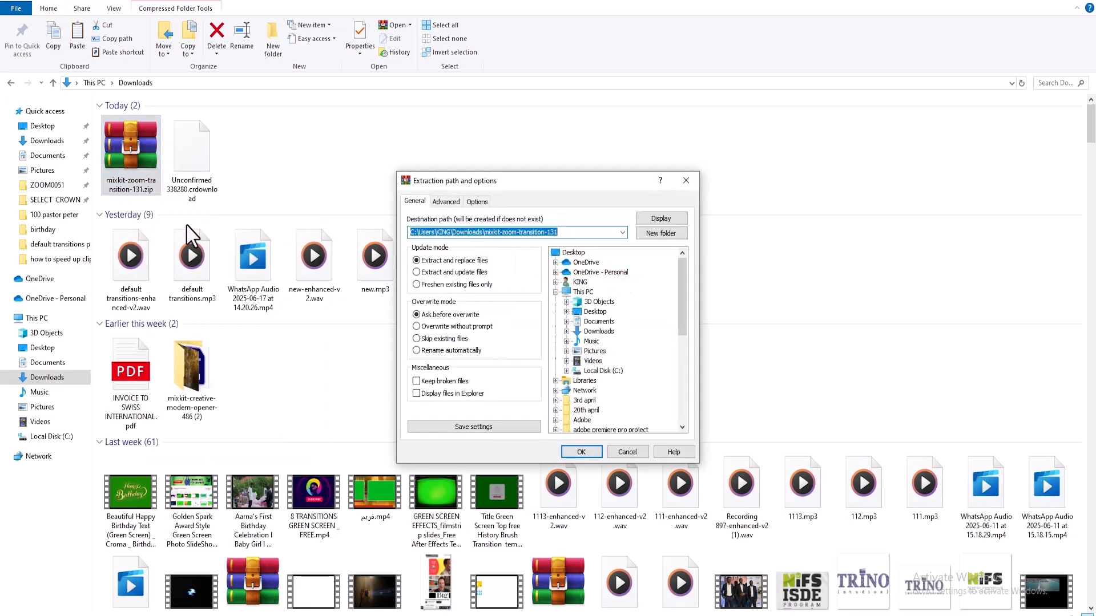
click(581, 452)
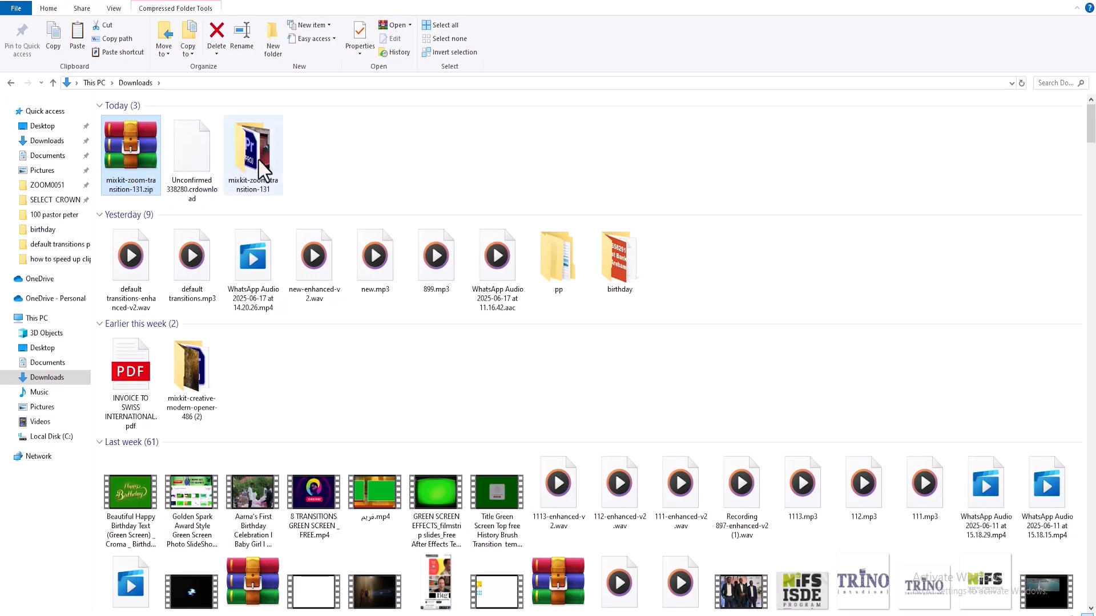
double_click(253, 148)
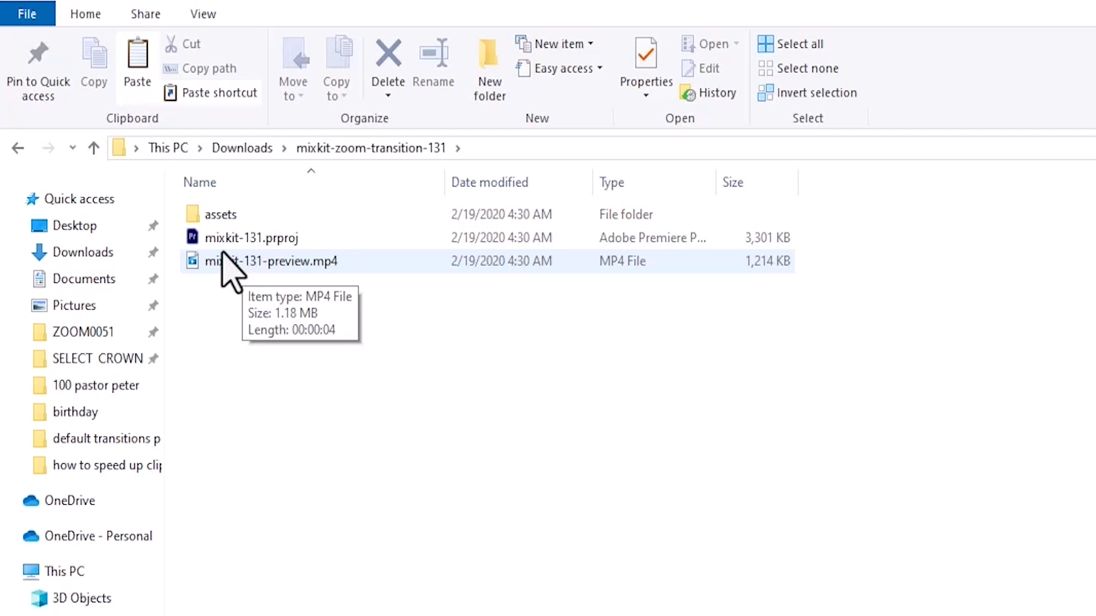
mouse_move(220, 214)
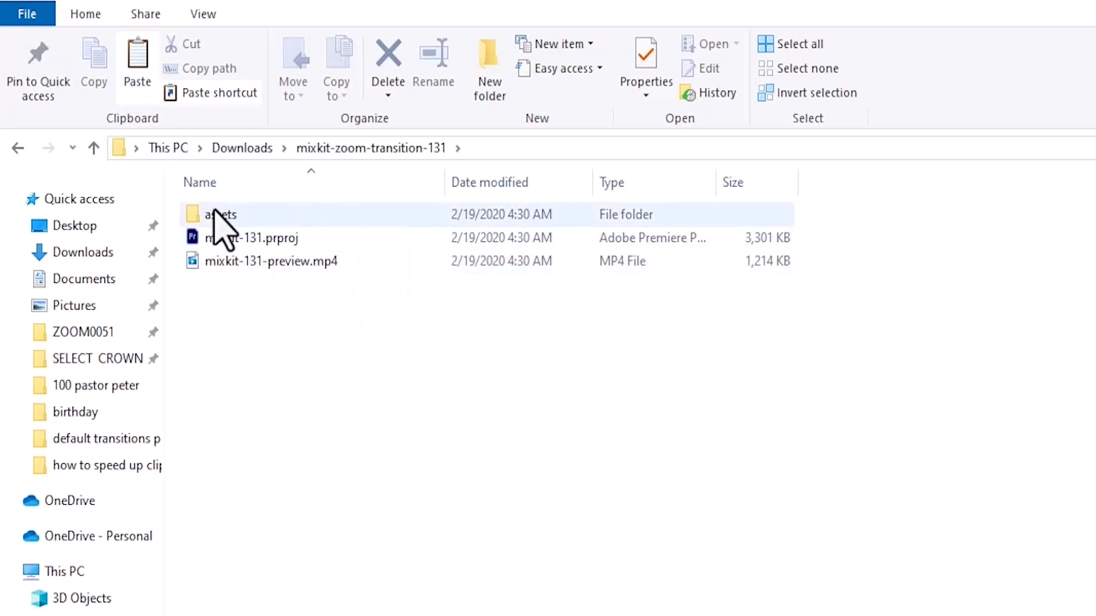
mouse_move(220, 215)
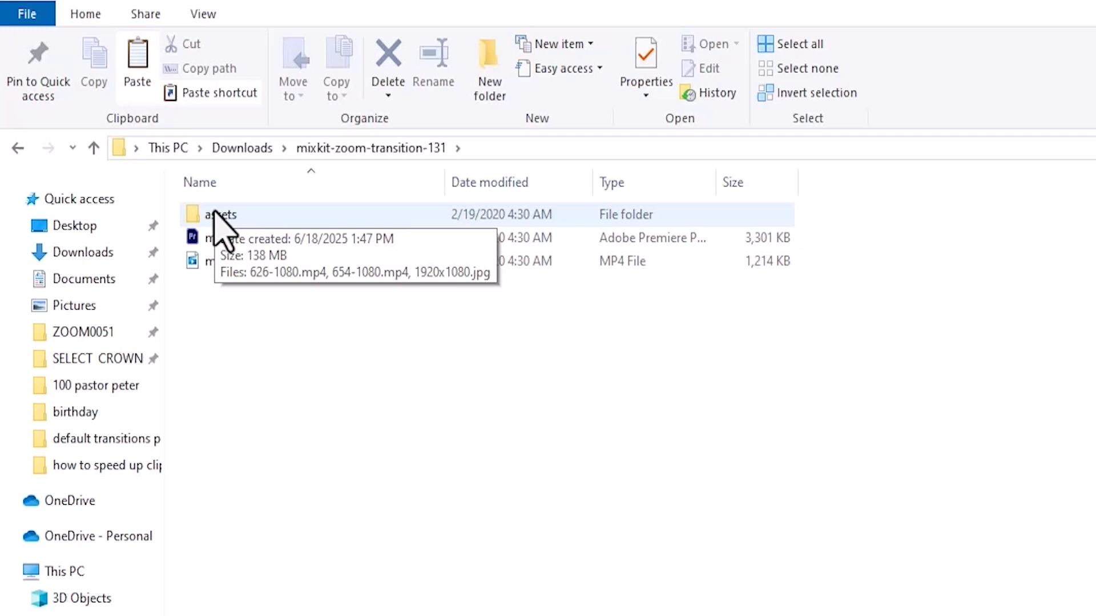
mouse_move(290, 360)
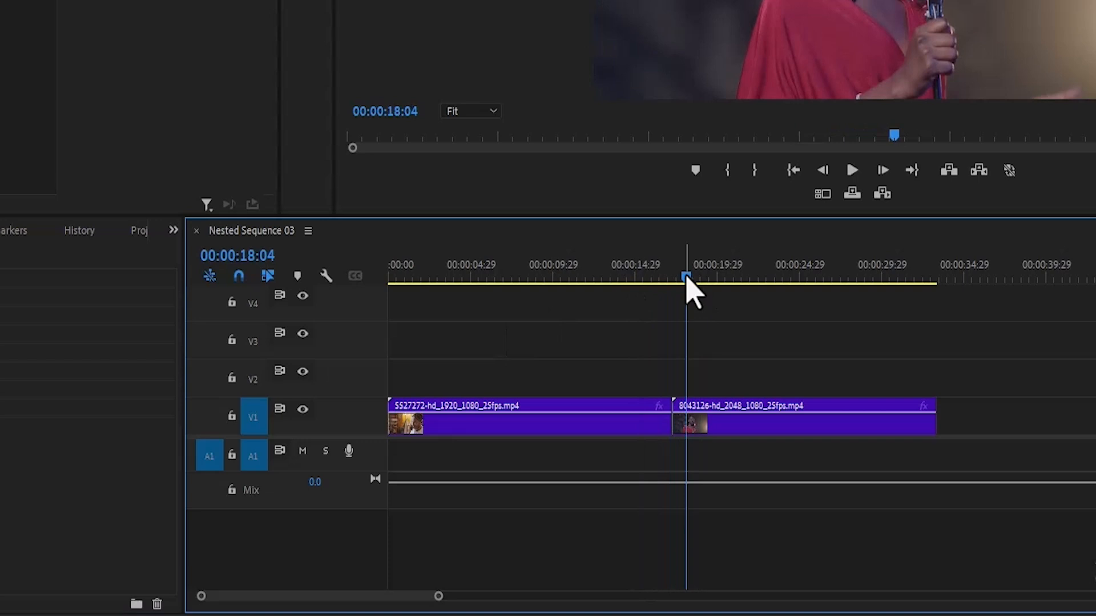
- Import mixkit-131.prproj from the extracted mixkit-zoom-transition-131 folder via Ctrl+I
click(173, 230)
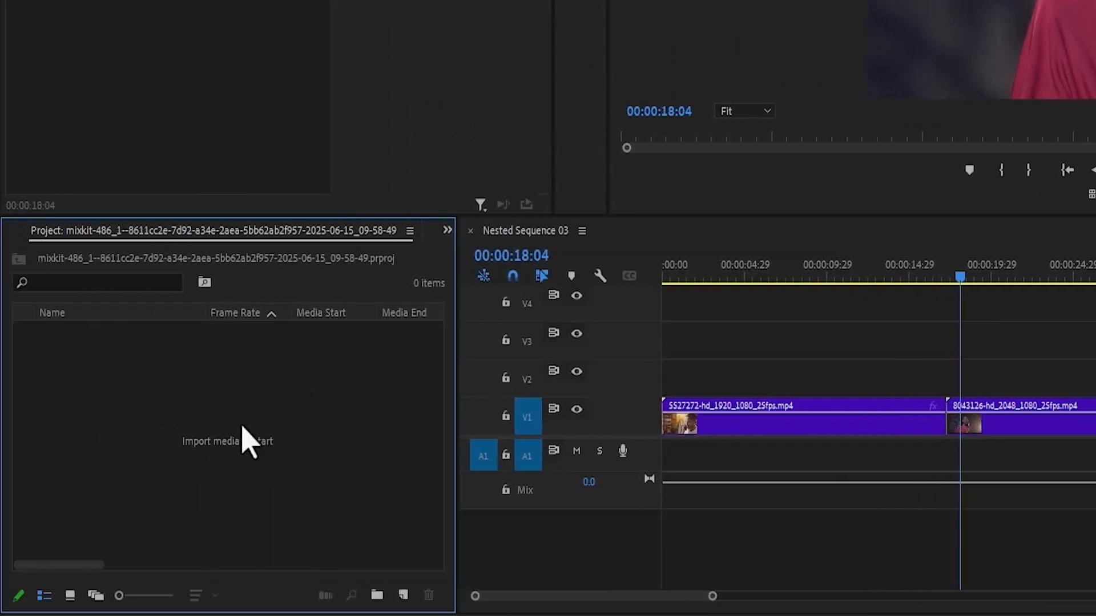
key(ctrl+i)
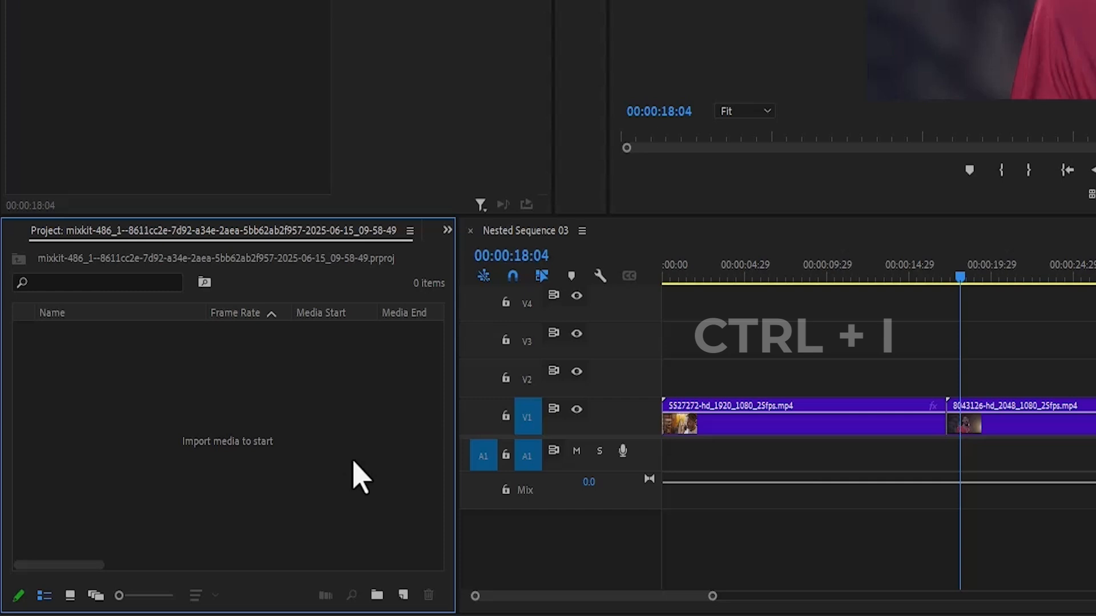
key(ctrl+i)
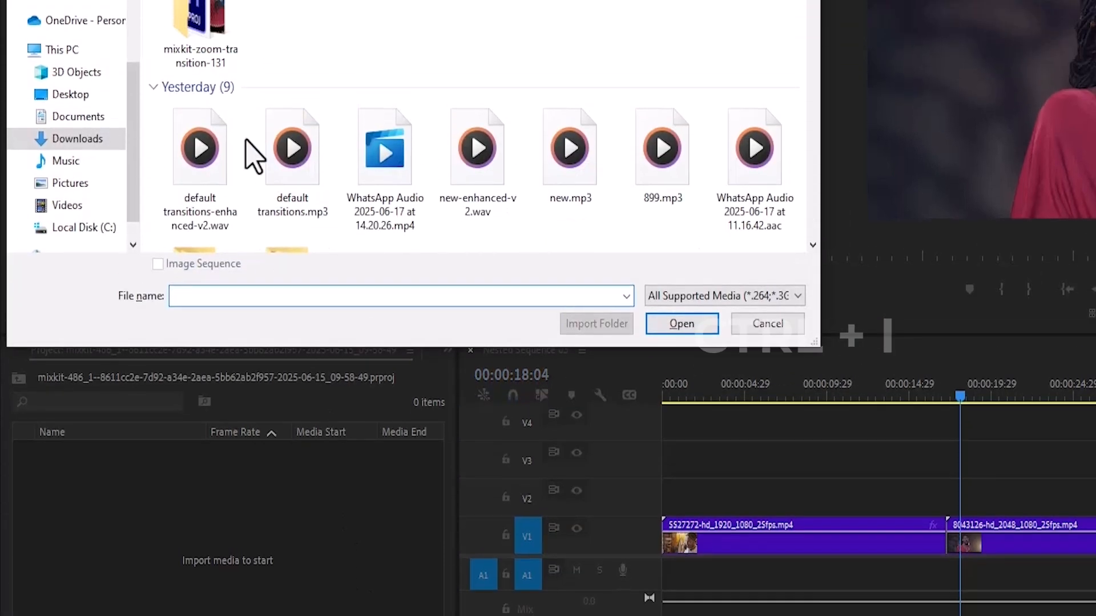
double_click(201, 17)
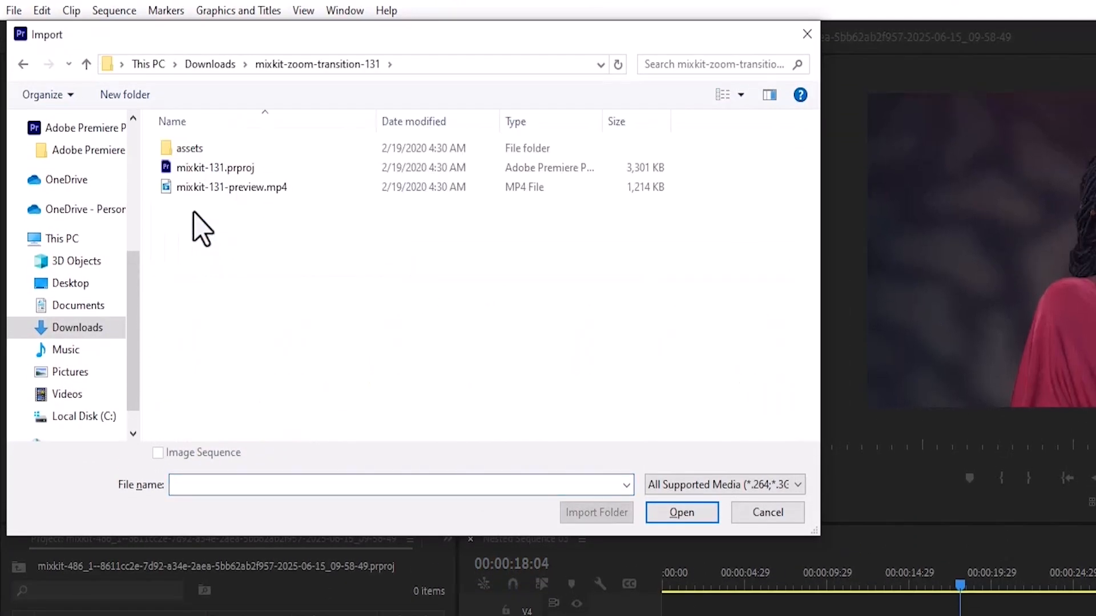
click(216, 167)
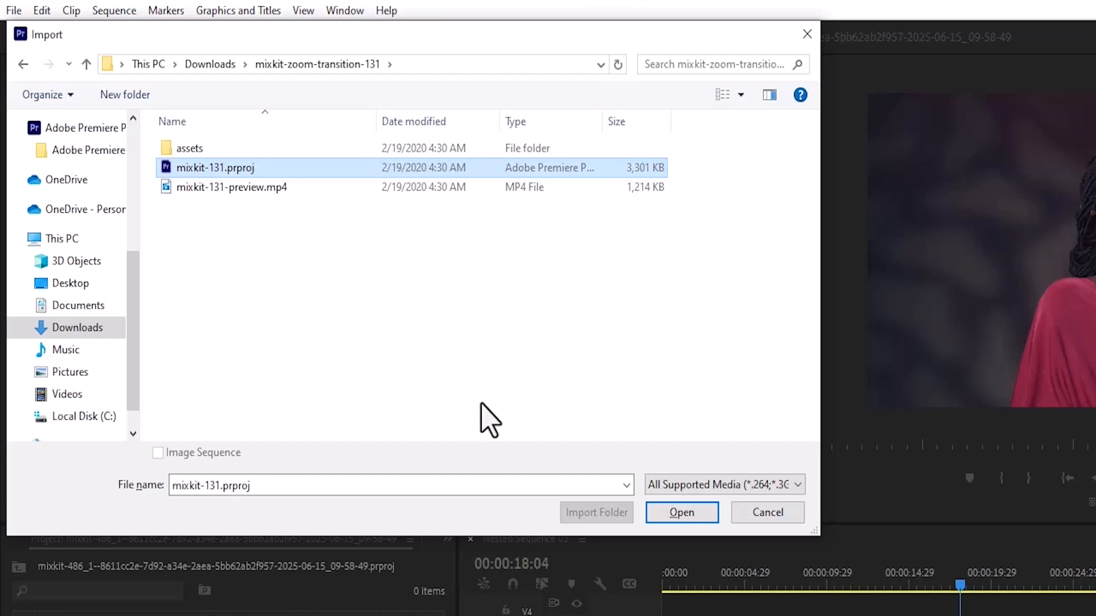
click(681, 512)
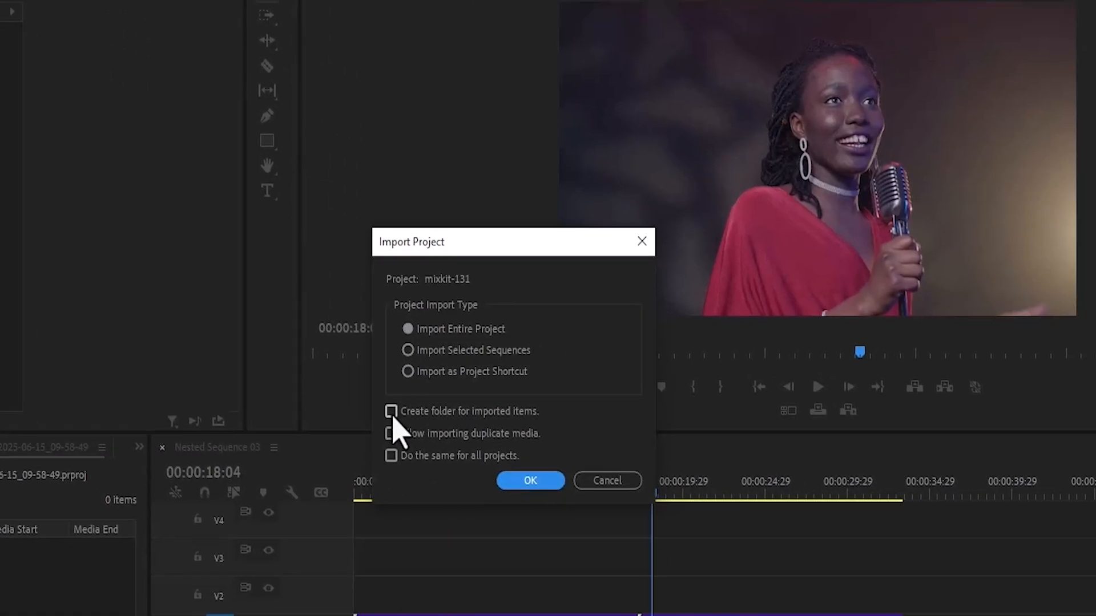
- Import the entire project with Create folder for imported items ticked
click(390, 411)
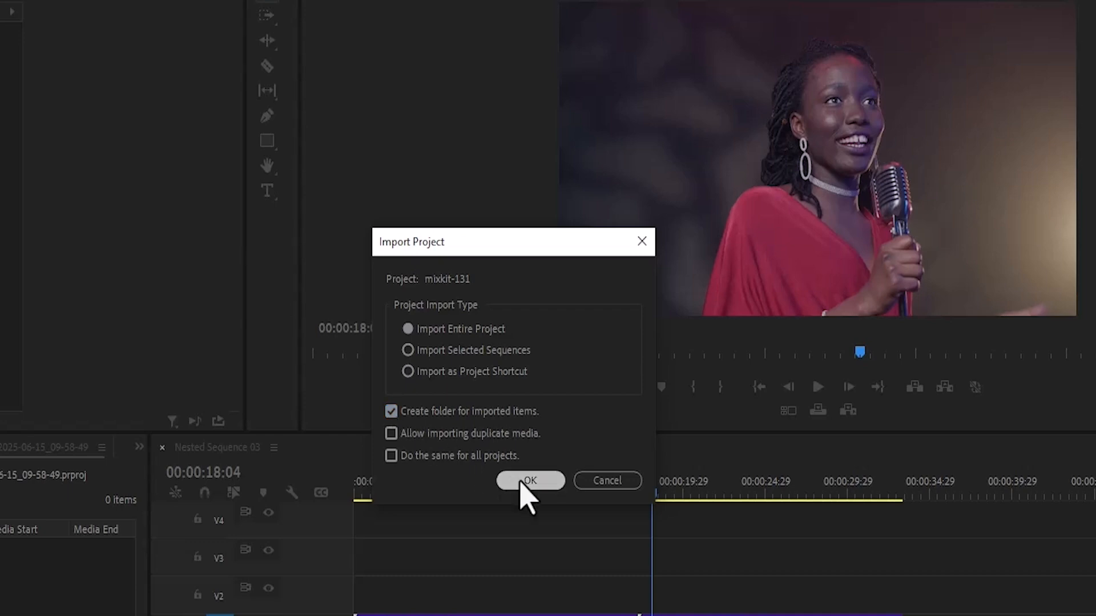
click(529, 480)
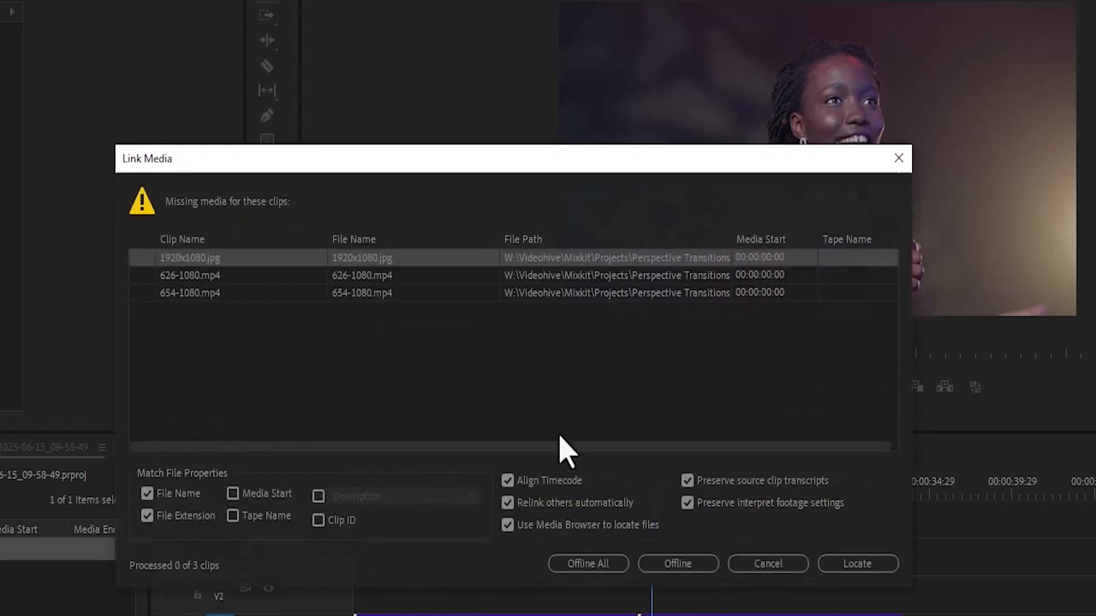
mouse_move(642, 390)
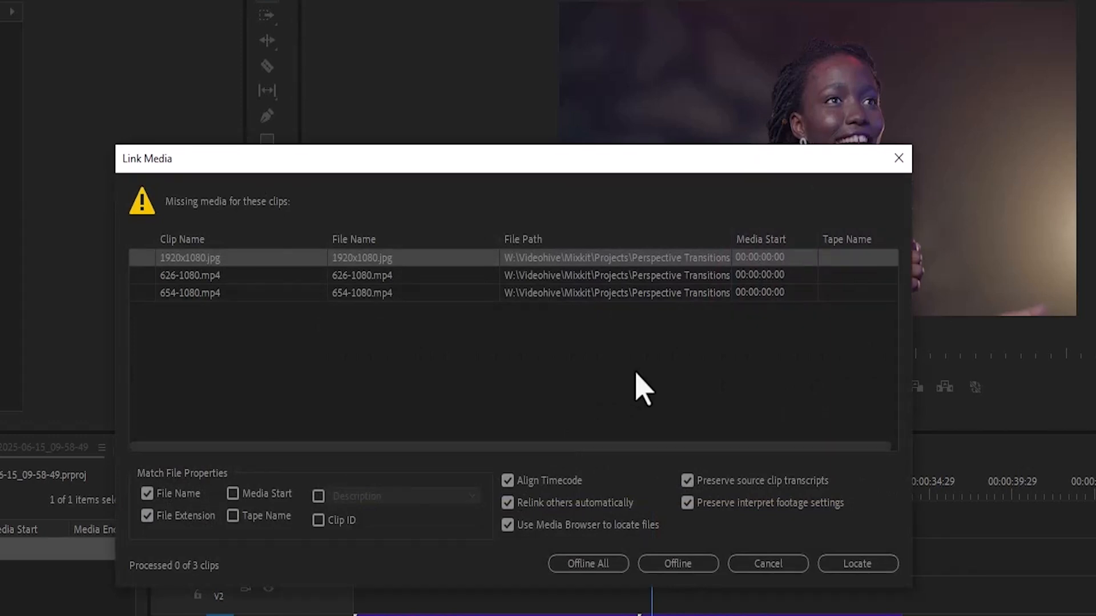
mouse_move(306, 224)
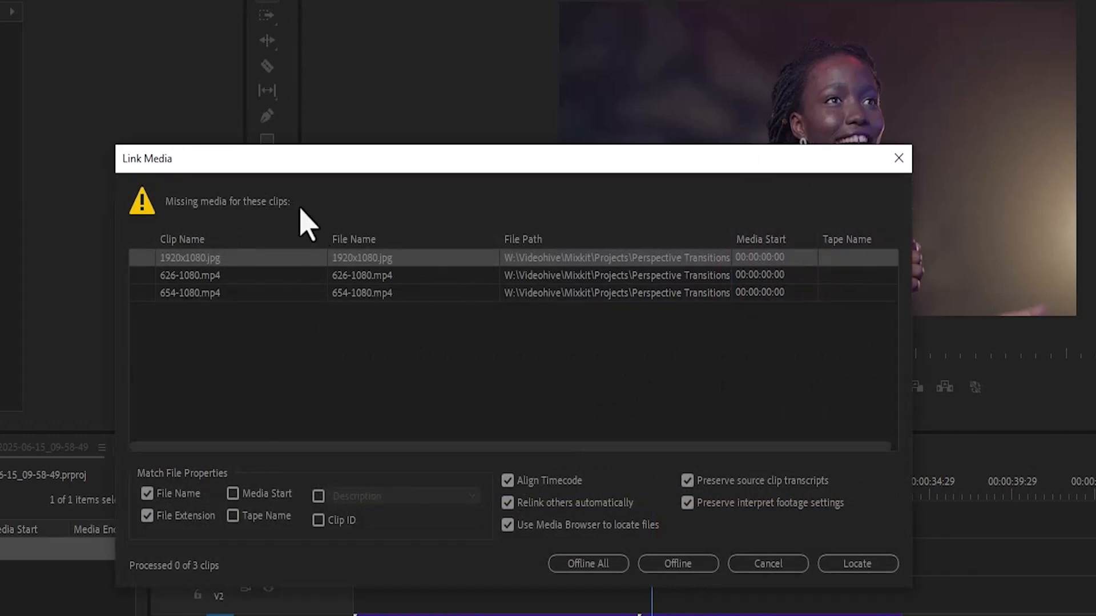
mouse_move(475, 286)
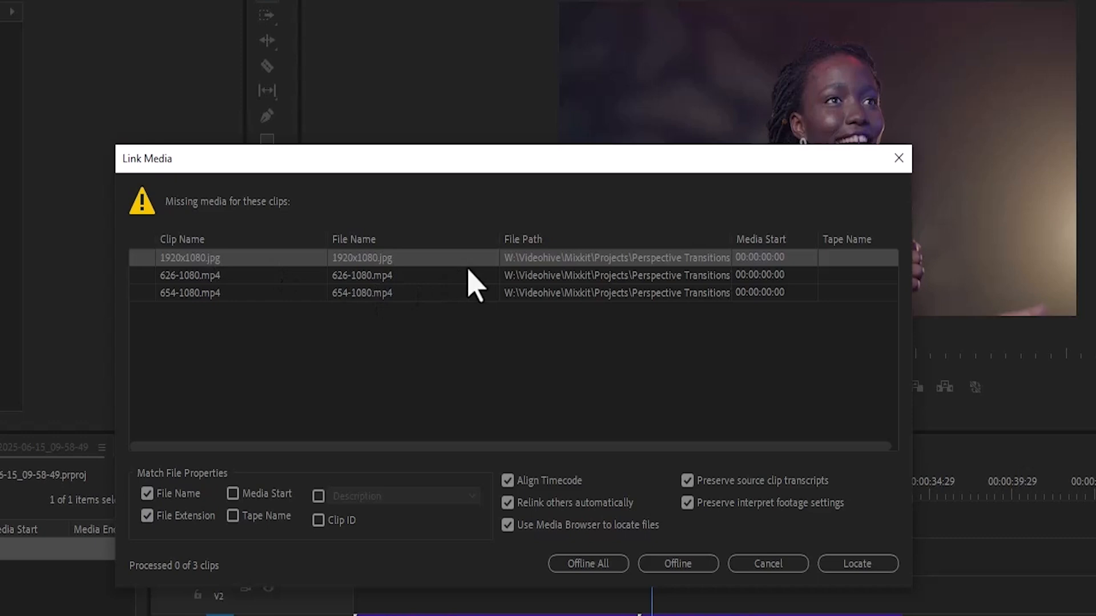
mouse_move(395, 282)
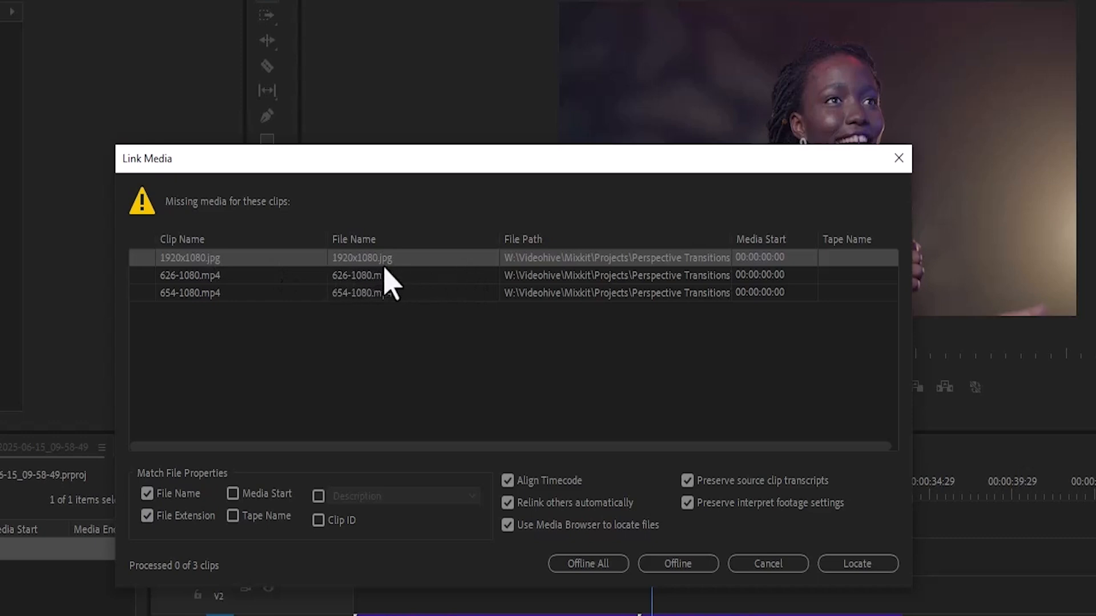
mouse_move(493, 359)
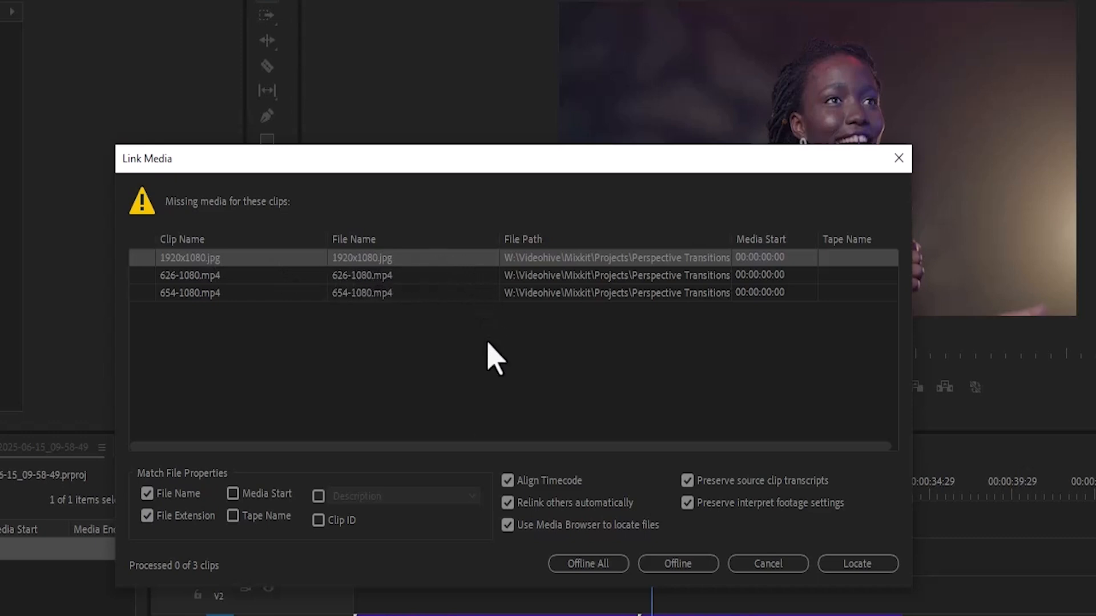
mouse_move(711, 458)
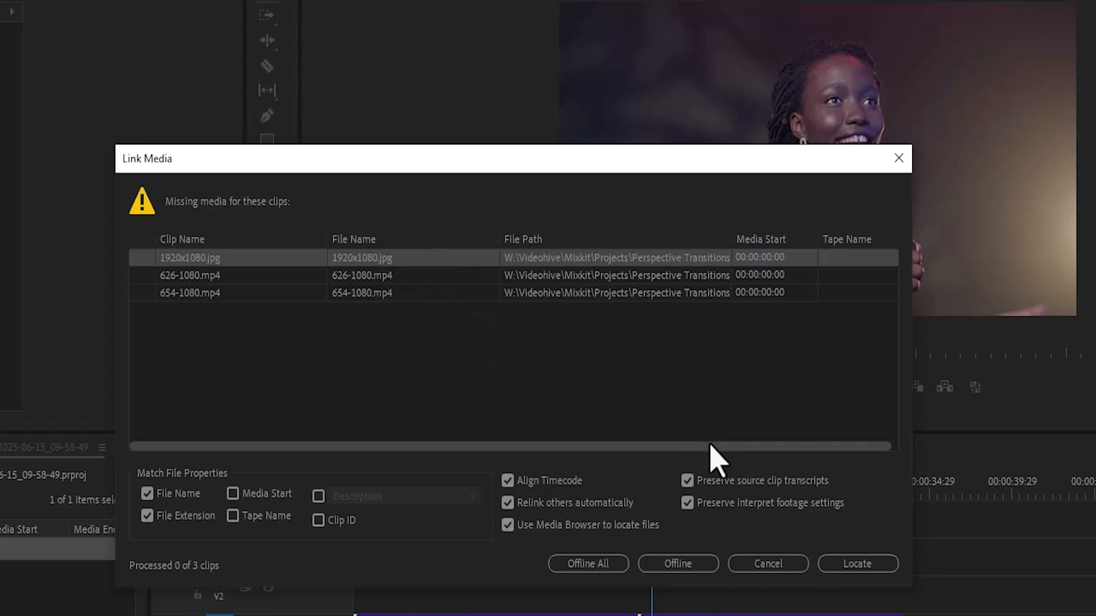
- Locate the missing media by browsing Downloads to the mixkit-zoom-transition-131 folder
click(857, 563)
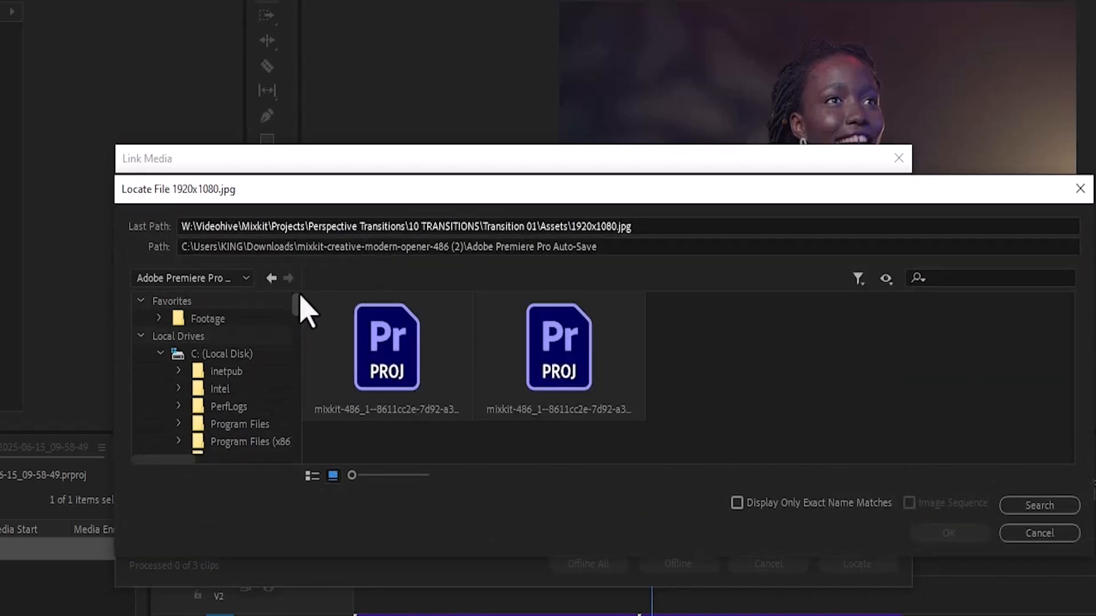
scroll(down, 3)
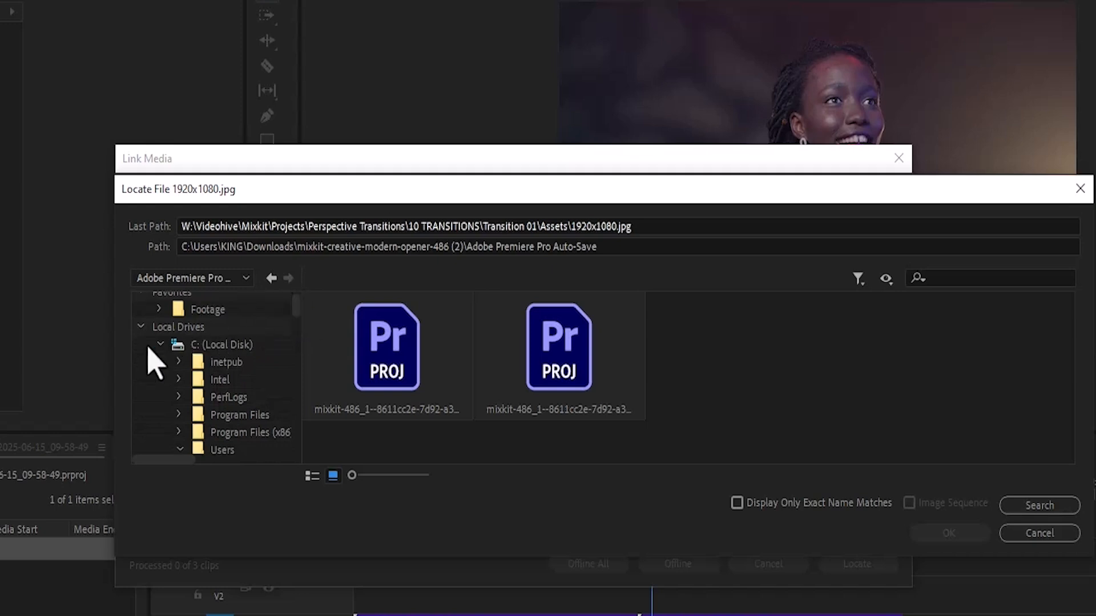
click(159, 344)
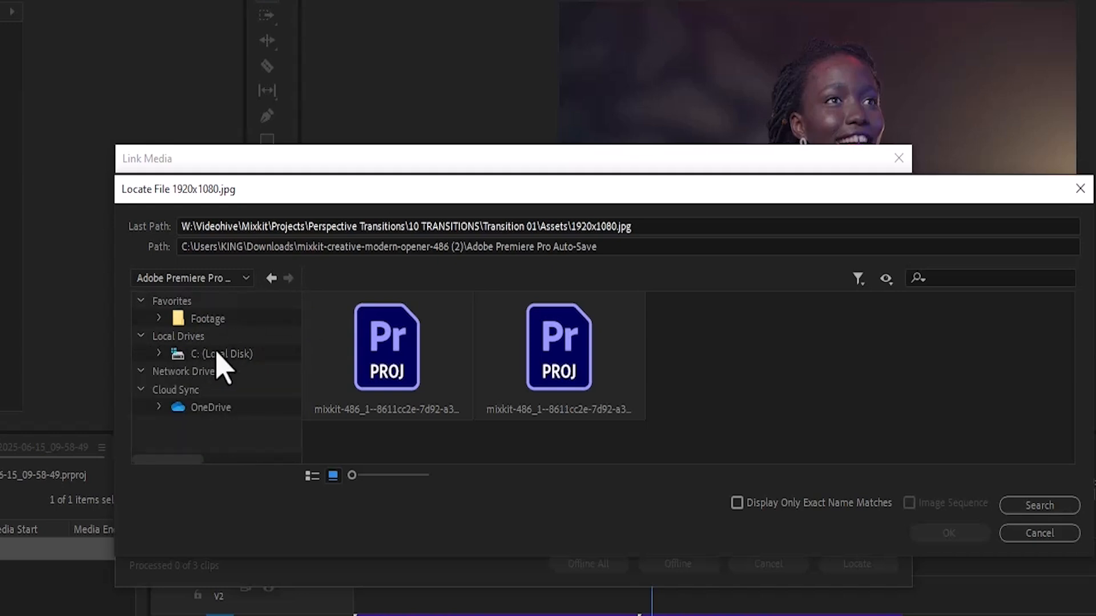
click(160, 353)
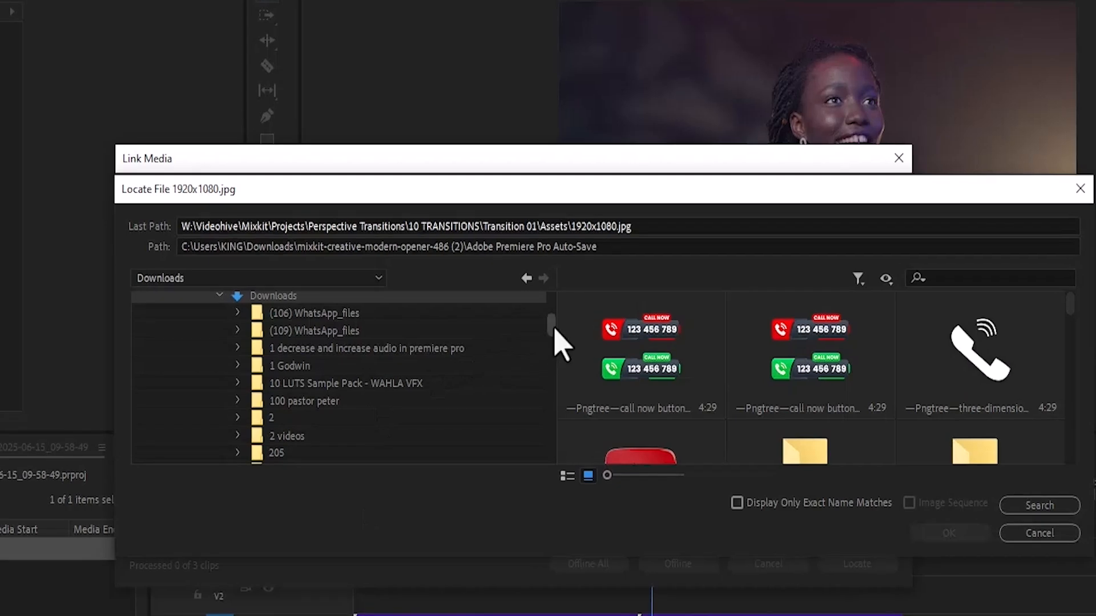
scroll(down, 3)
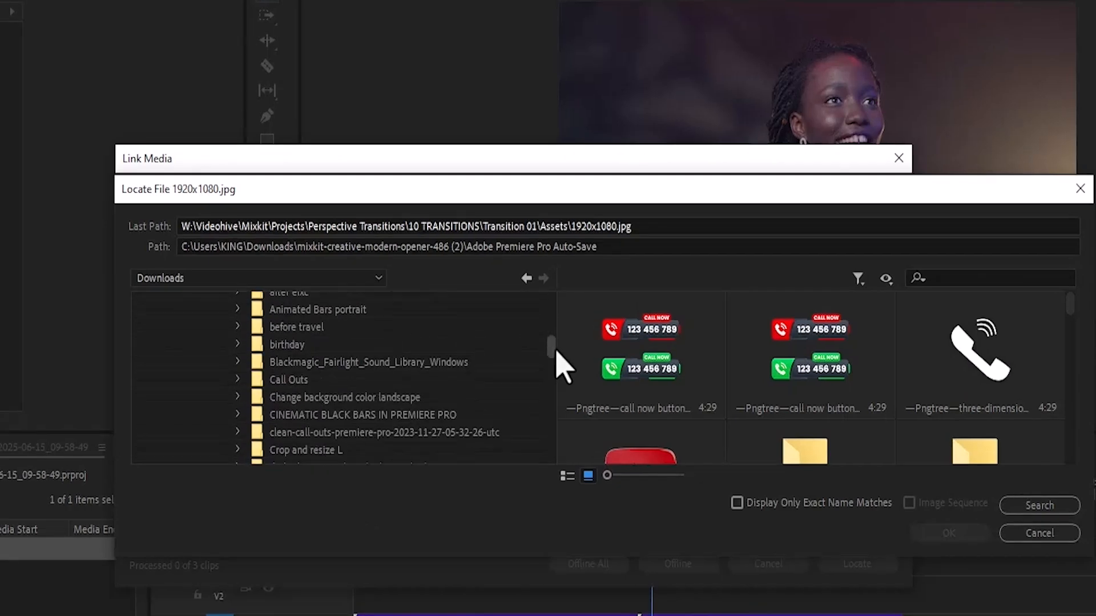
scroll(down, 3)
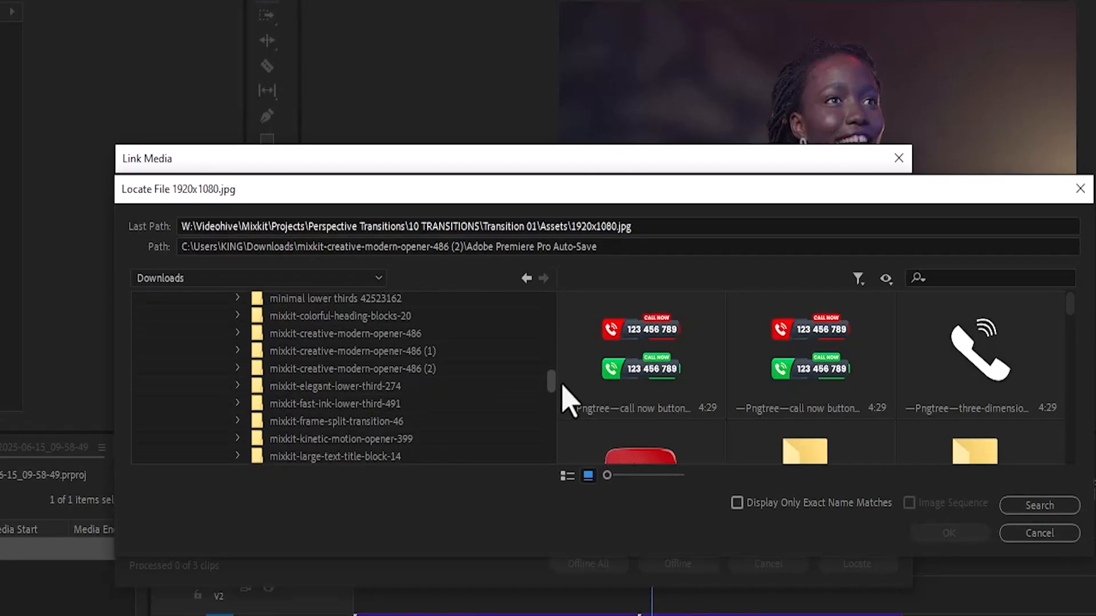
scroll(down, 3)
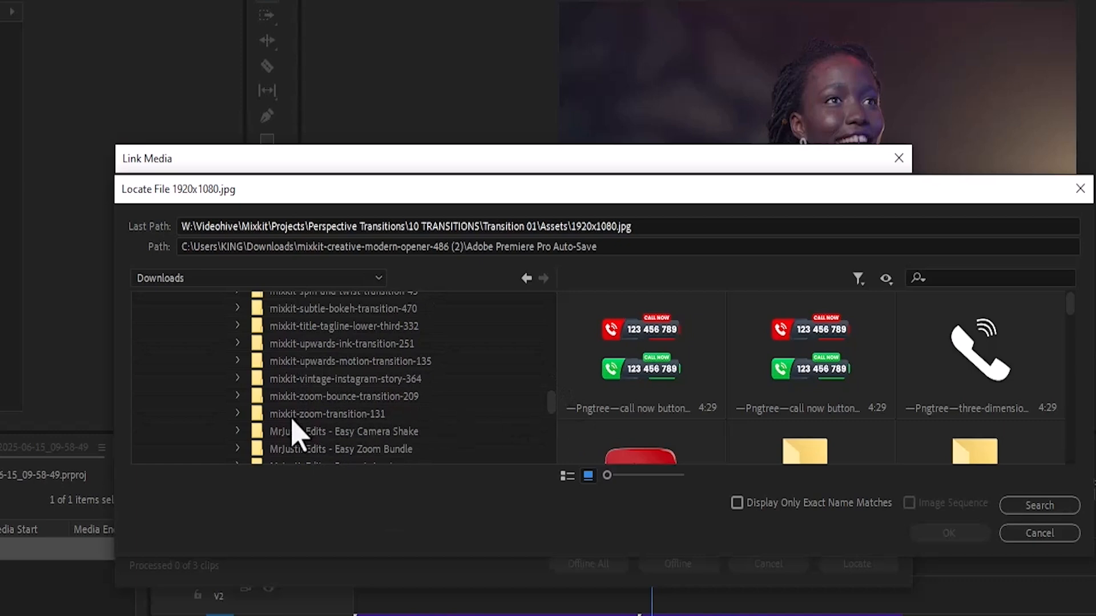
click(327, 413)
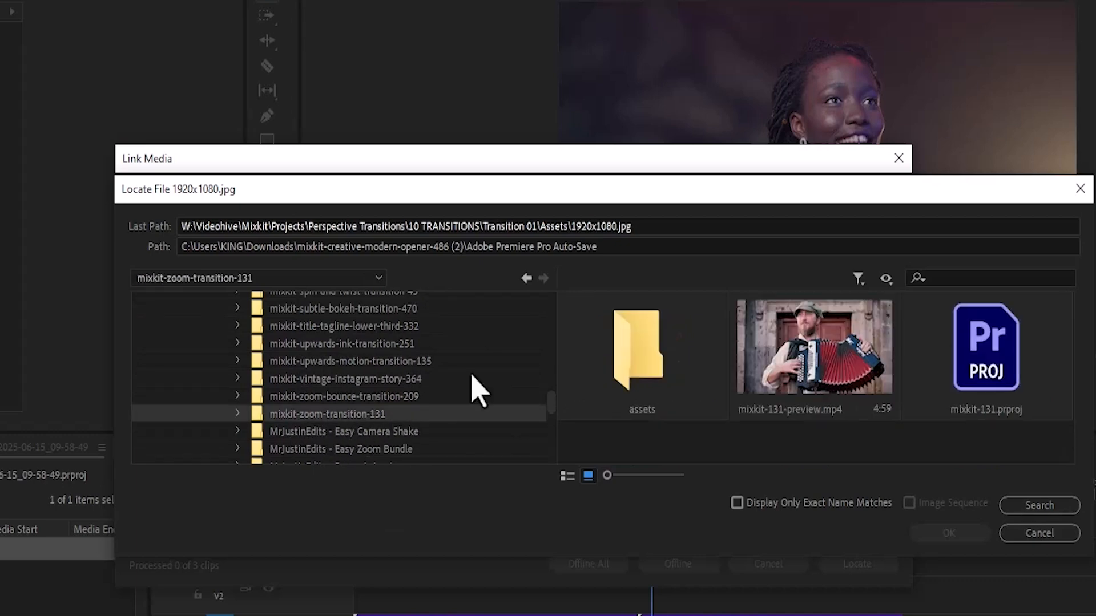
mouse_move(928, 416)
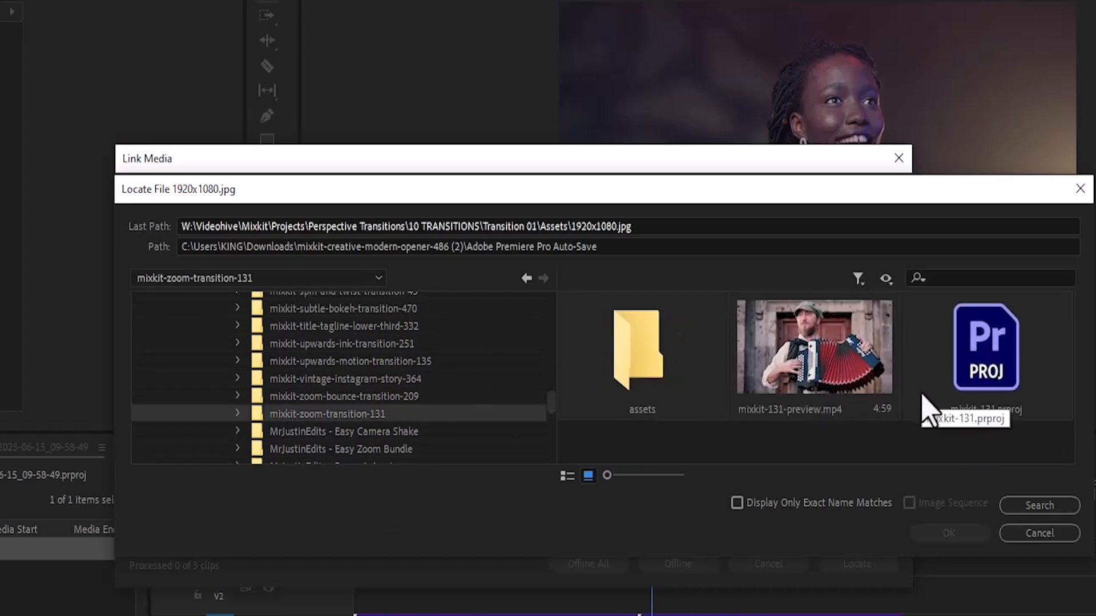
mouse_move(639, 353)
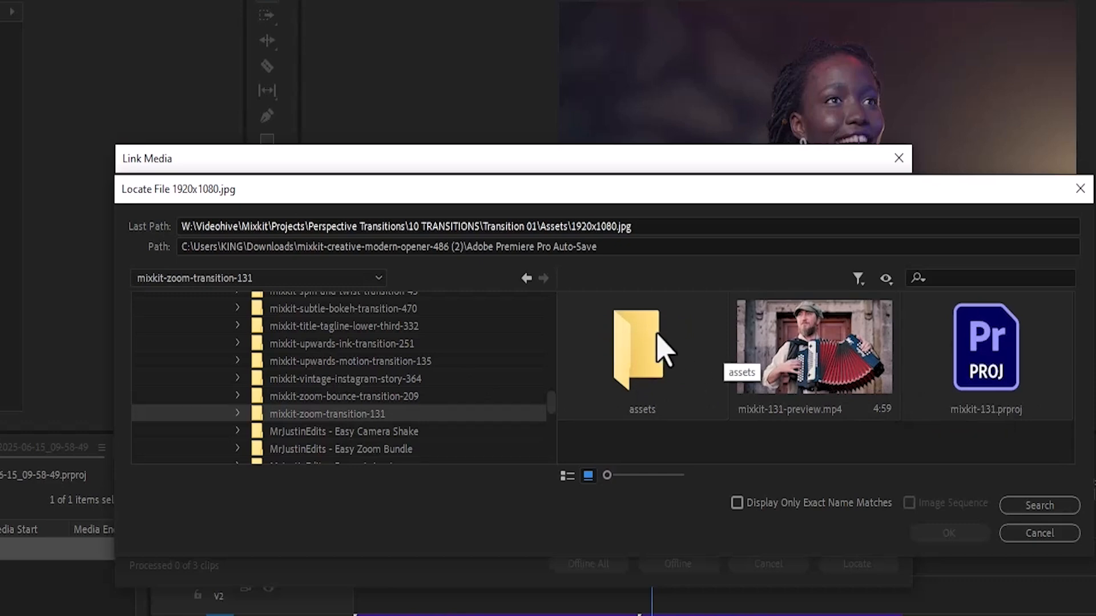
- Select 1920x1080.jpg inside the assets folder as the missing file
double_click(640, 347)
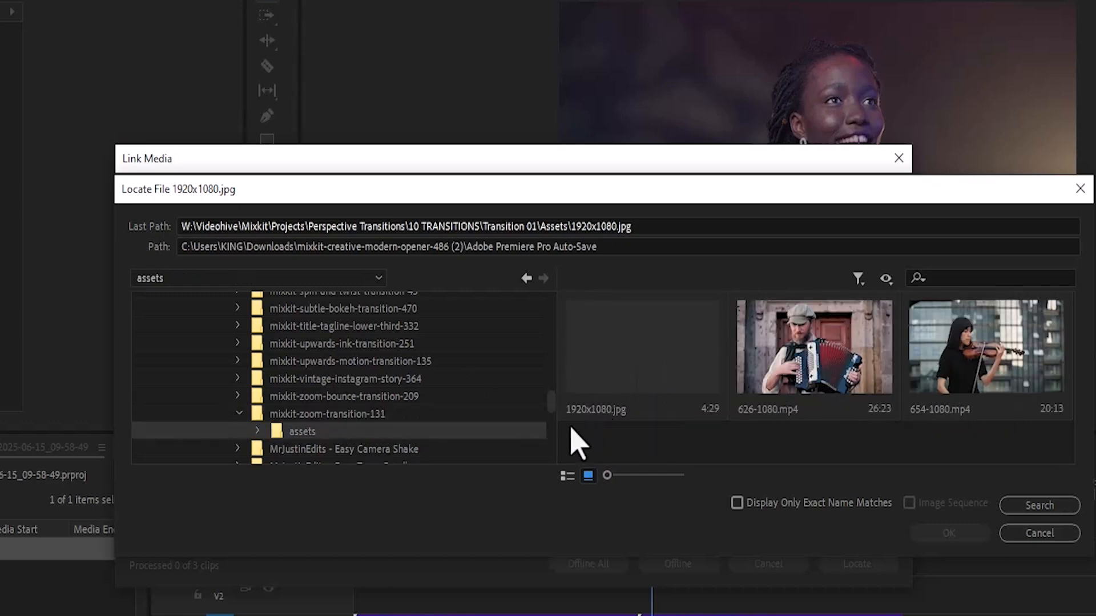
mouse_move(638, 409)
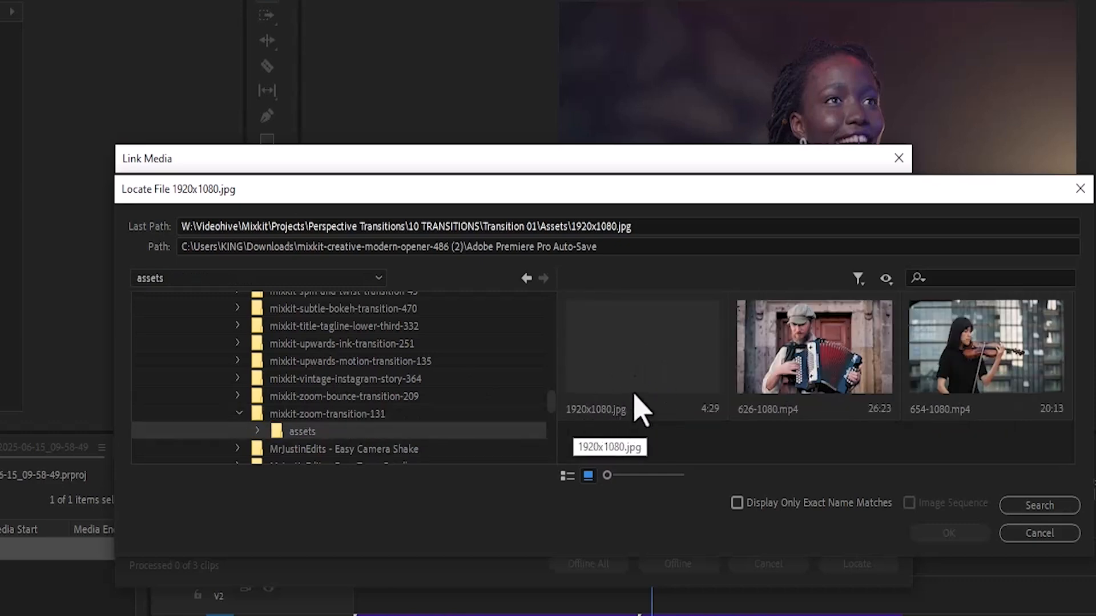
click(640, 347)
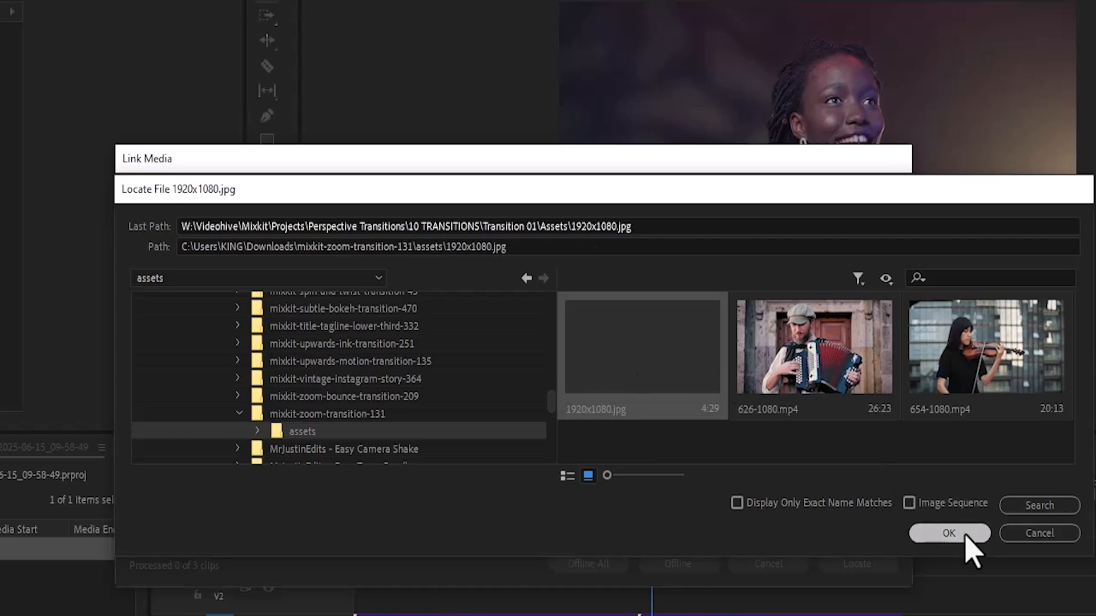
- Confirm the relink and expand the mixkit-131 bin in the Project panel
click(948, 533)
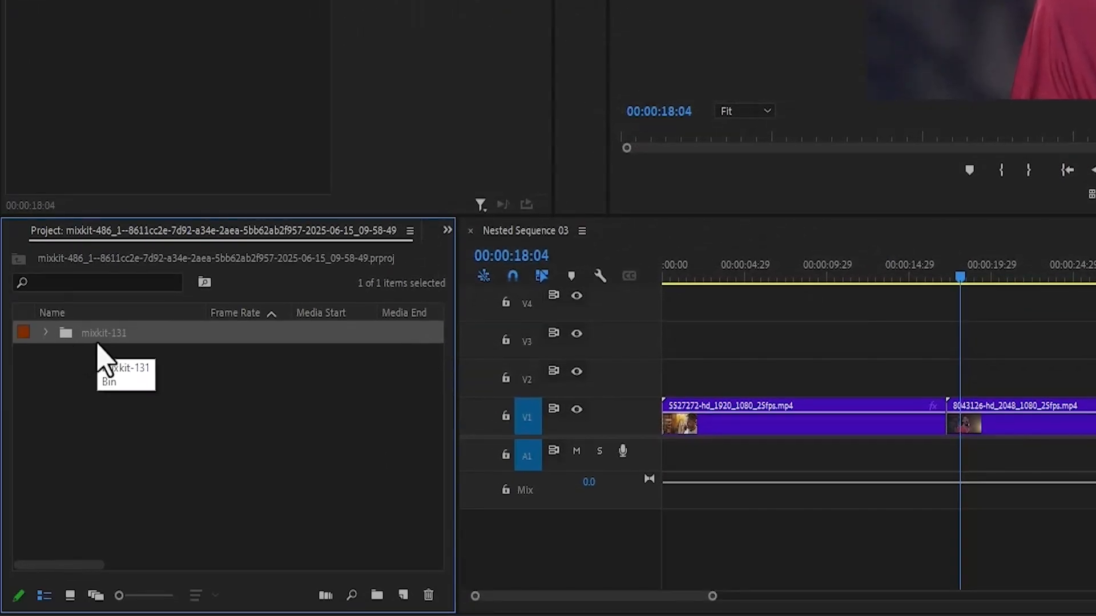
click(44, 332)
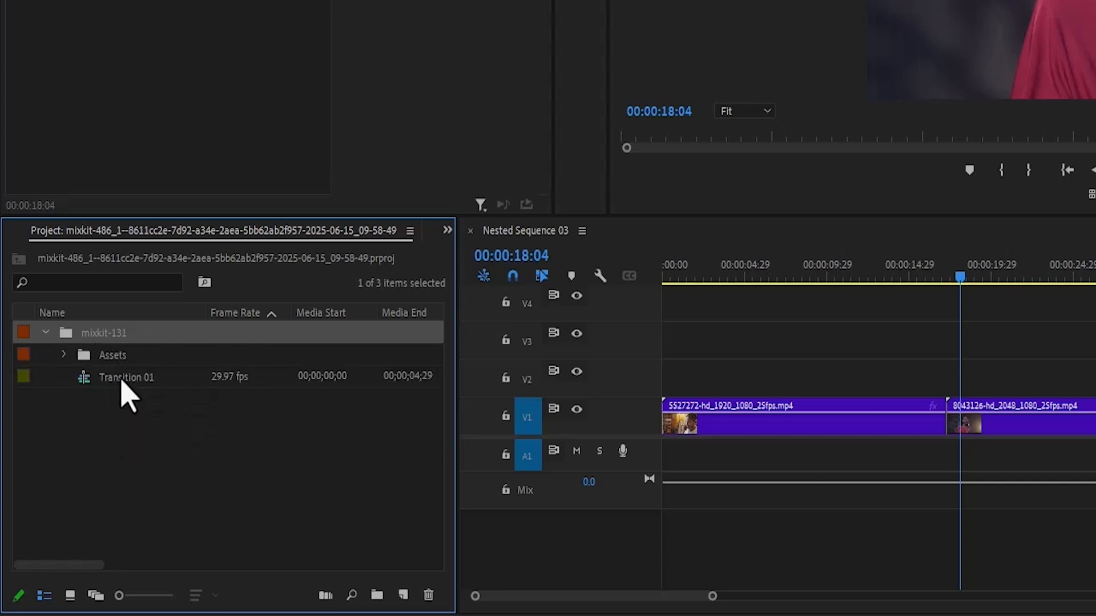
- Load the Transition 01 sequence in the Timeline, briefly checking Nested Sequence 03
double_click(127, 378)
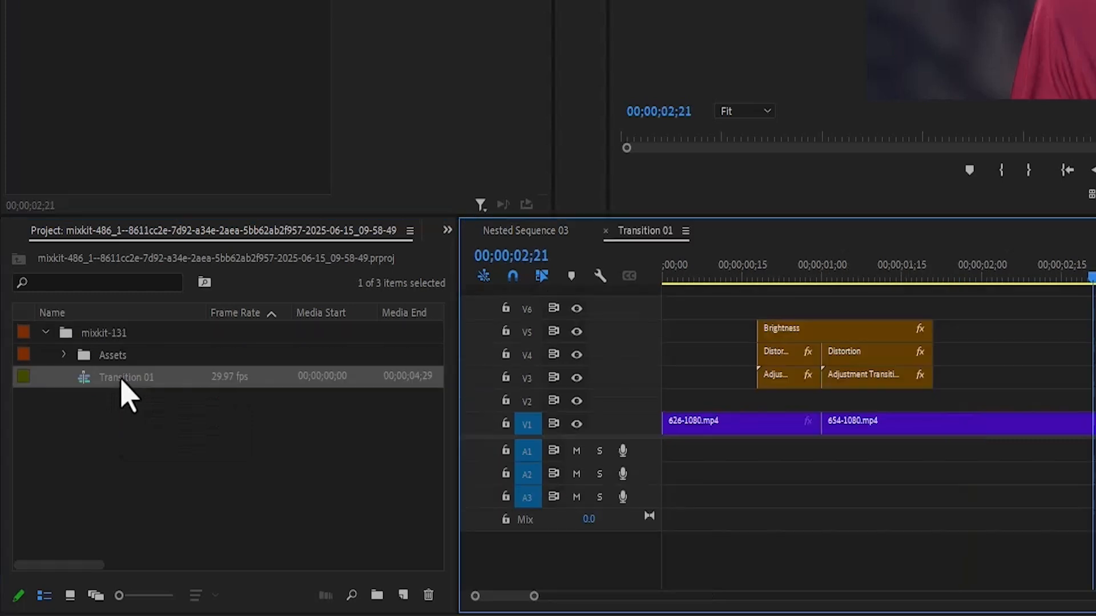
mouse_move(359, 367)
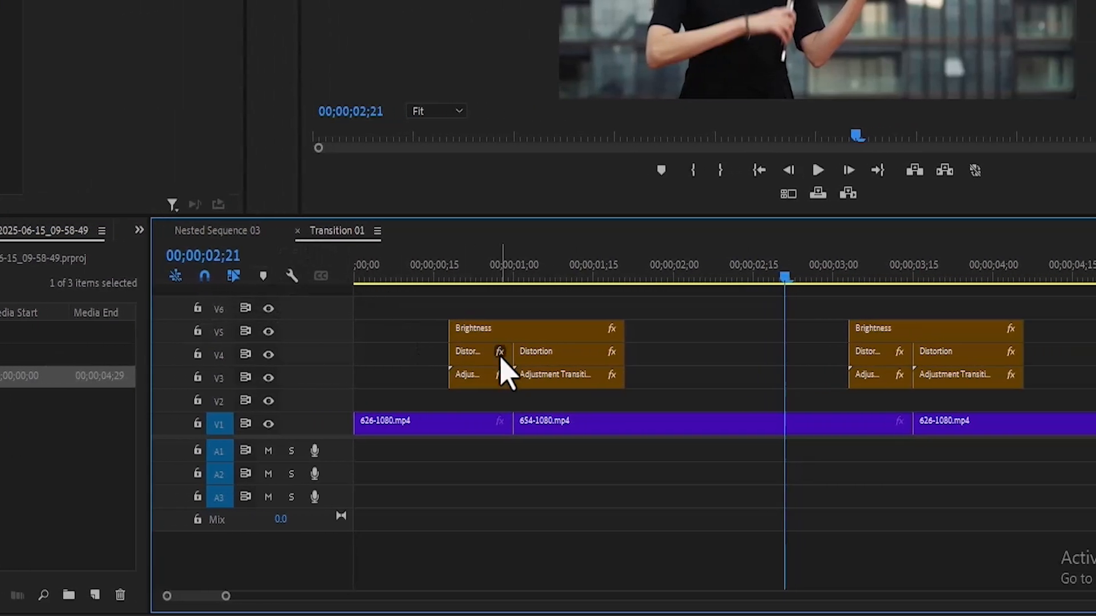
click(217, 231)
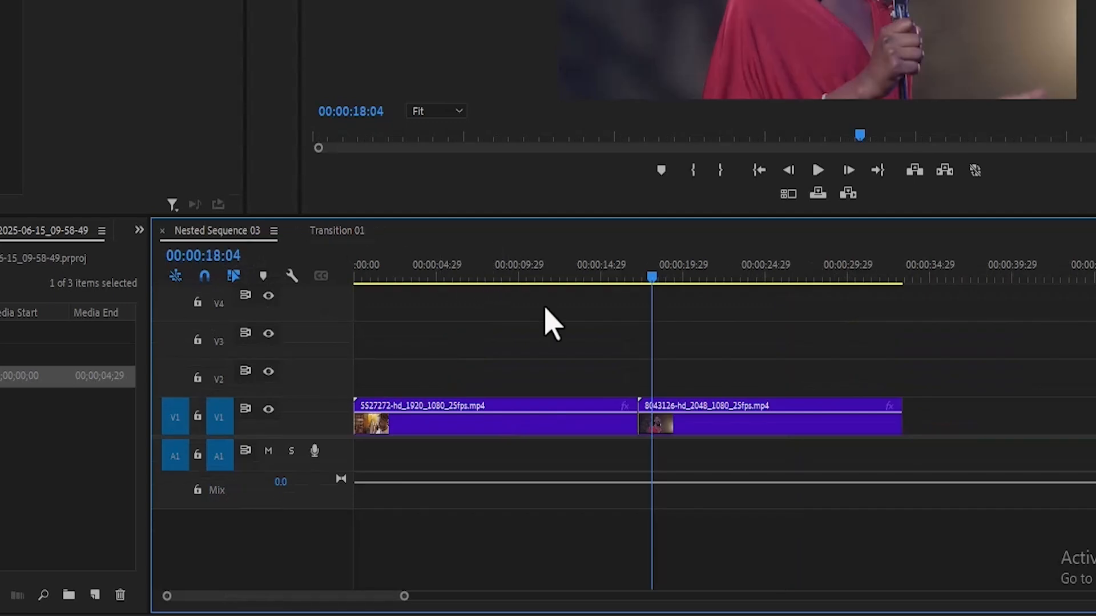
click(338, 230)
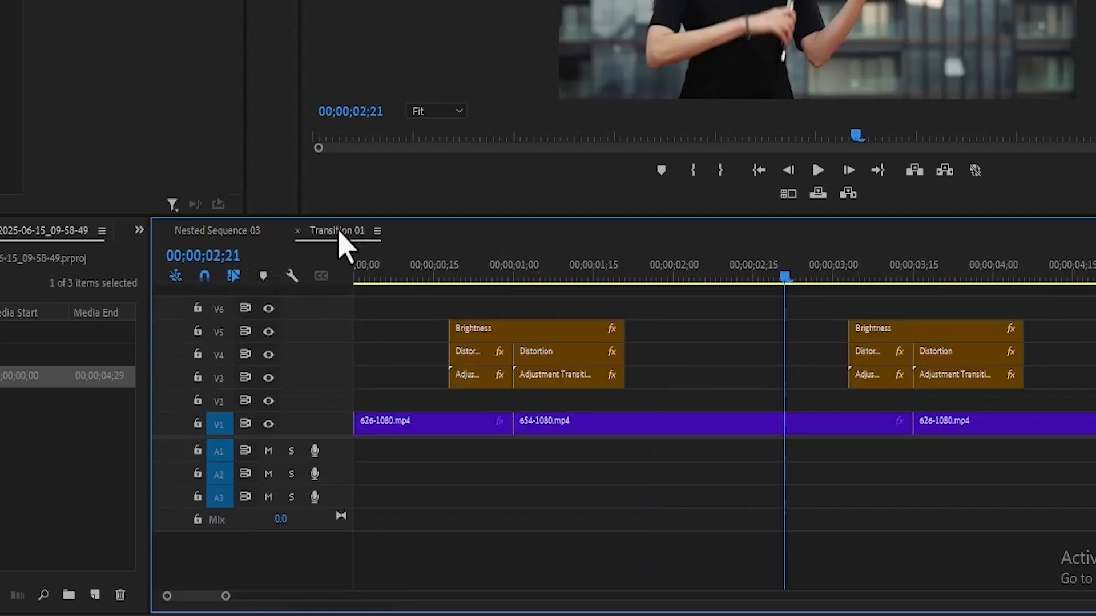
mouse_move(559, 367)
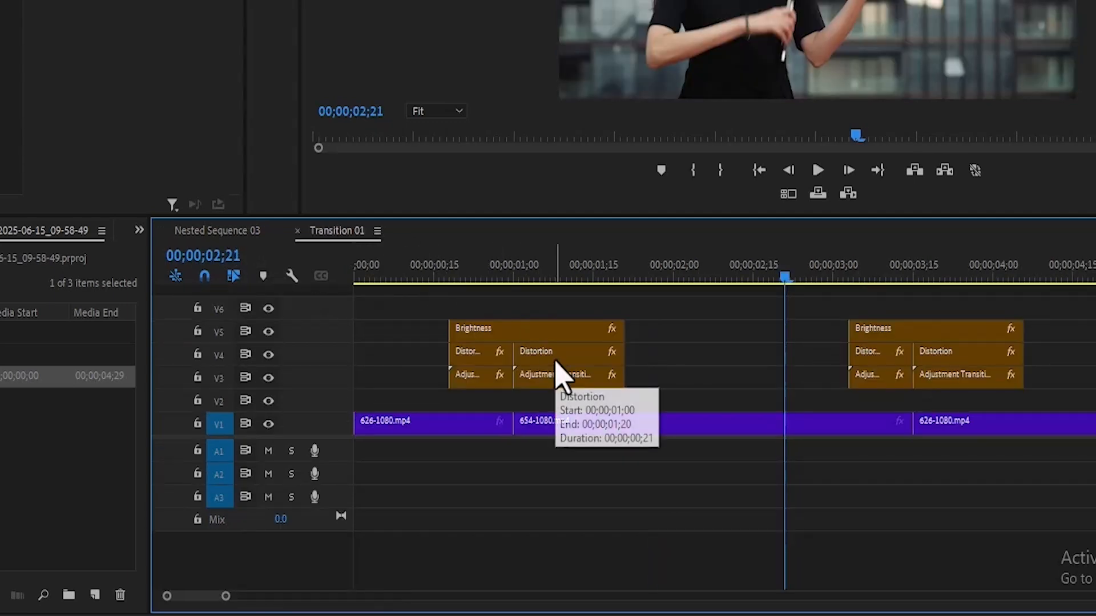
mouse_move(285, 263)
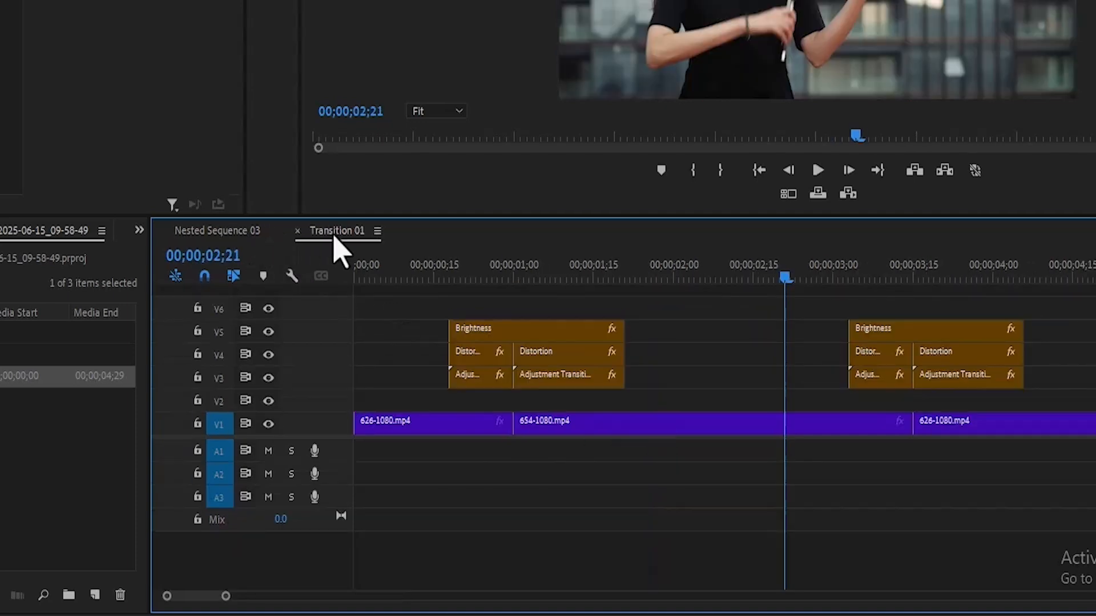
- Select the transition adjustment layers and bring them over to Nested Sequence 03's cut
click(534, 352)
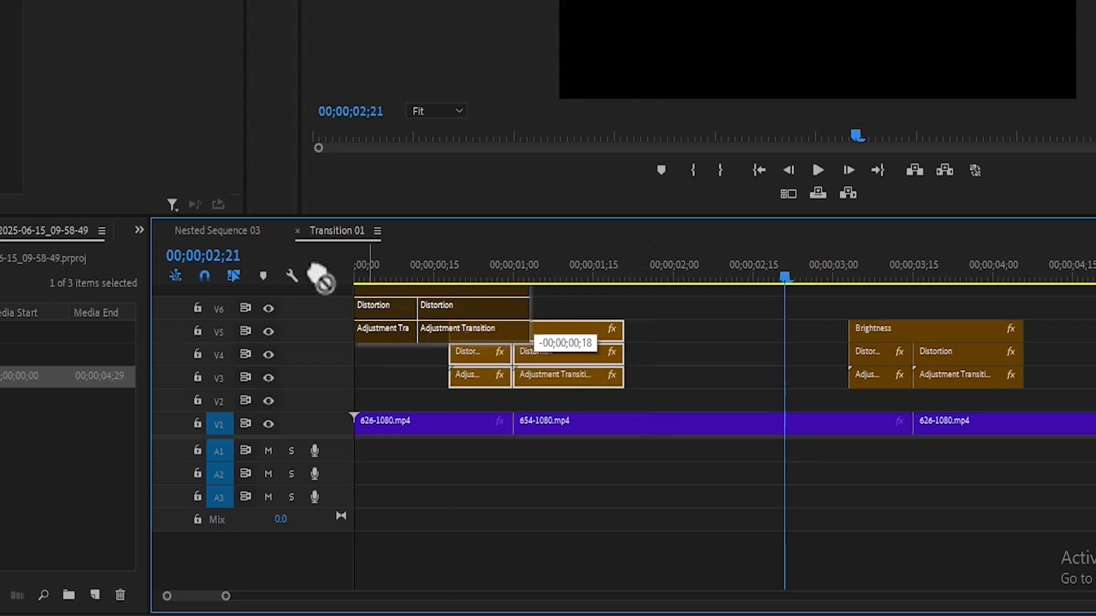
click(216, 231)
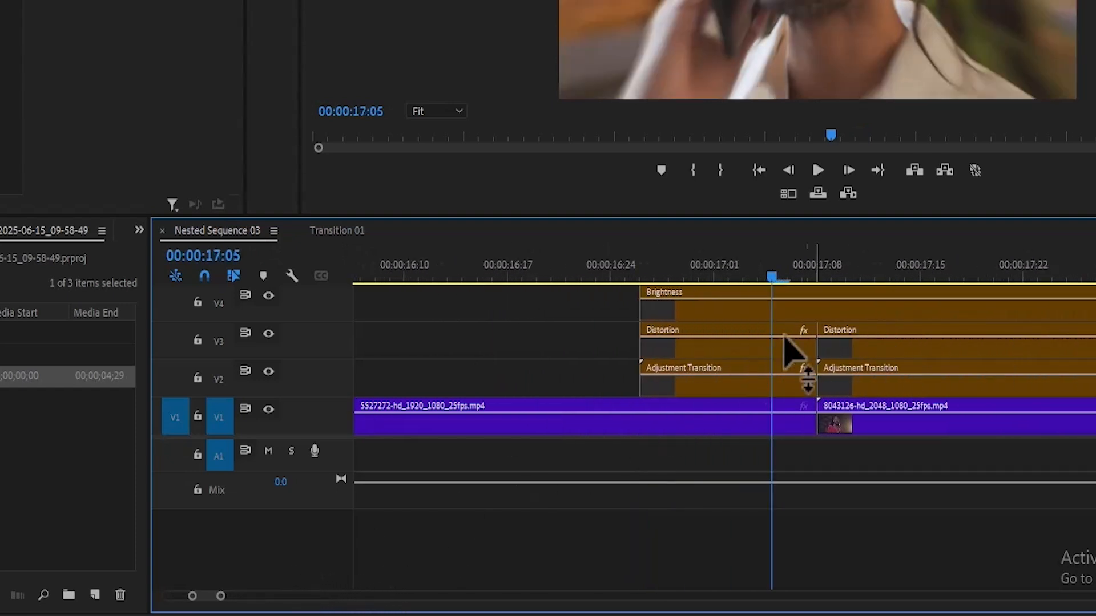
mouse_move(860, 441)
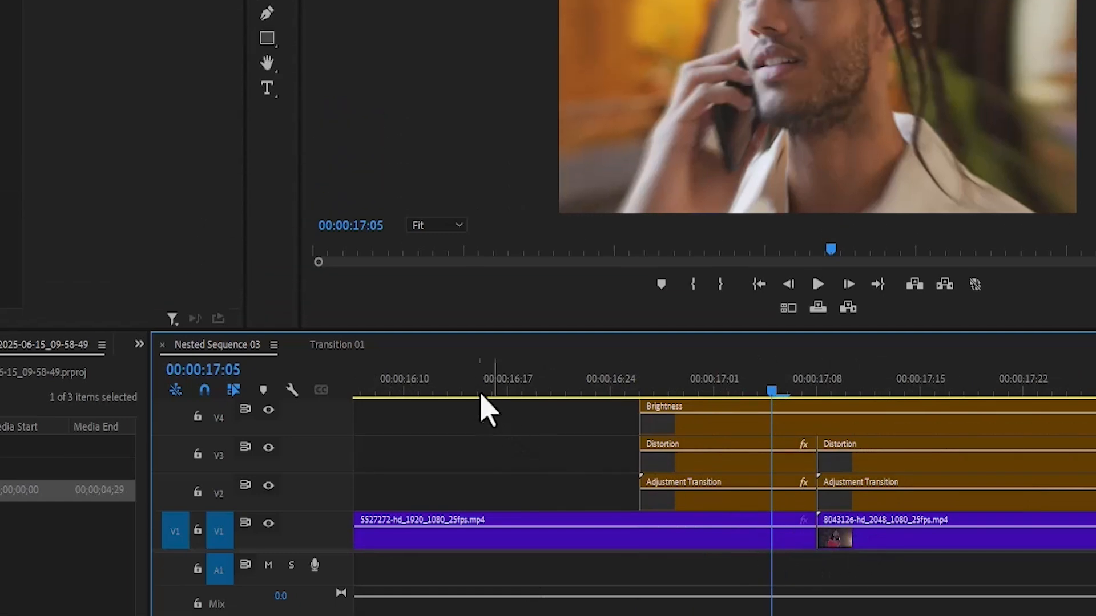
- Zoom out to see both clips and play Nested Sequence 03 from near its start
click(818, 284)
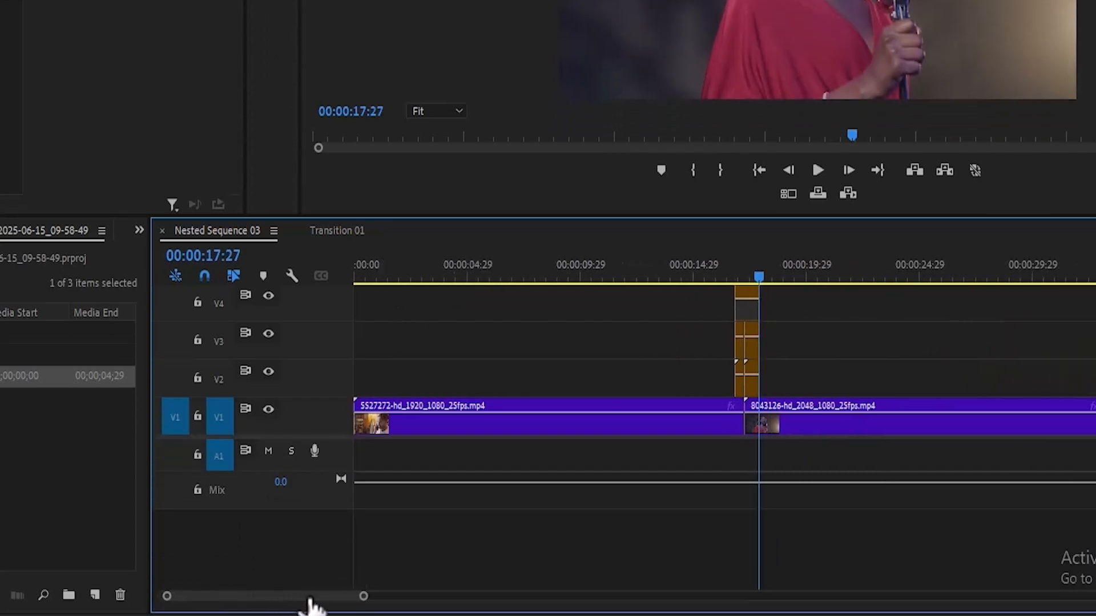
click(817, 170)
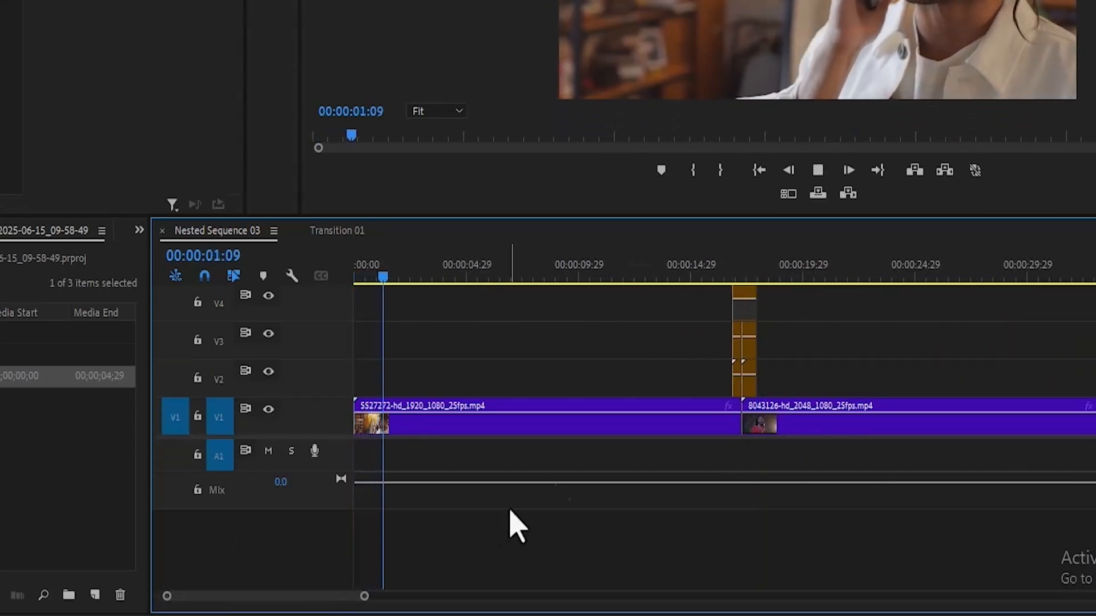